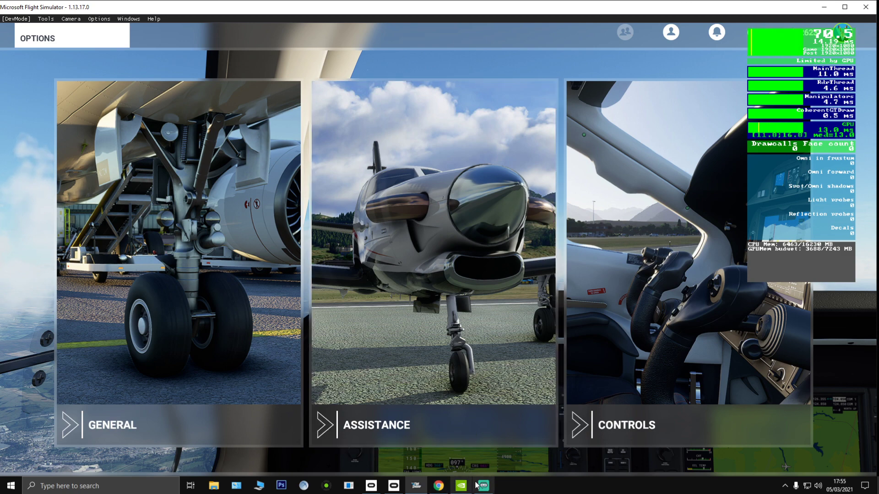
Show NVIDIA Control Panel's Manage 3D settings page and look down the Global Settings list to vertical sync.
left_click(480, 486)
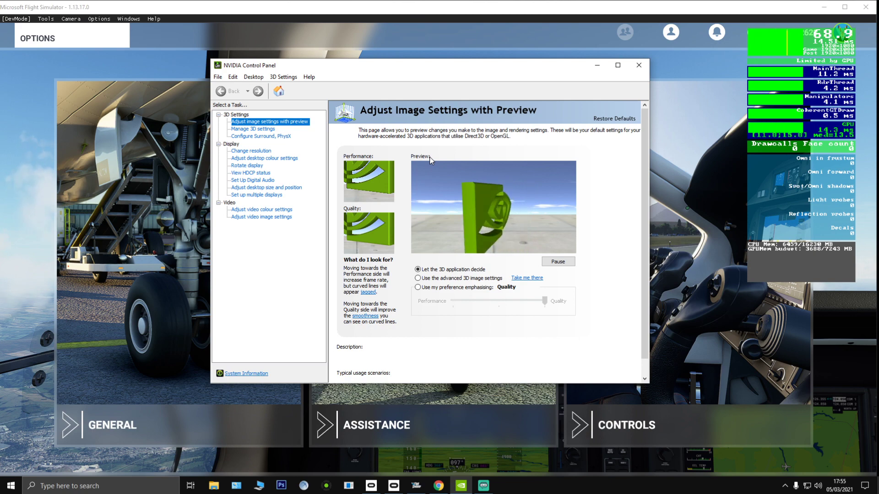
left_click(252, 129)
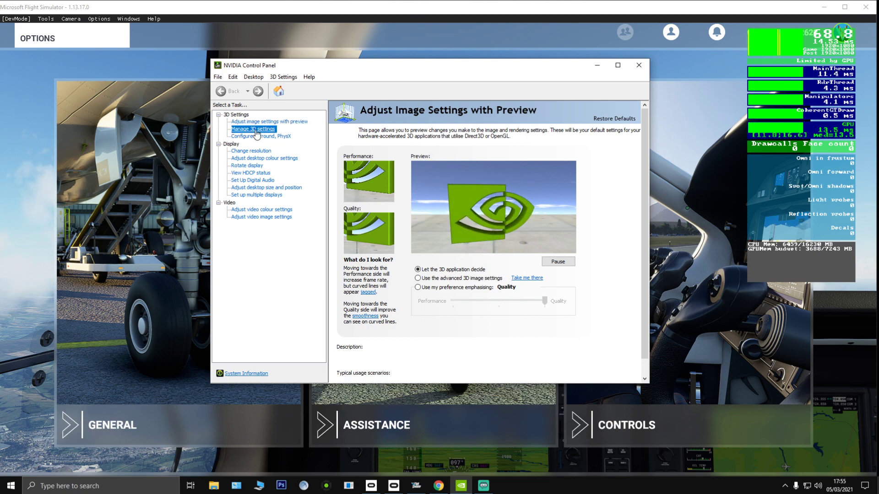
left_click(253, 130)
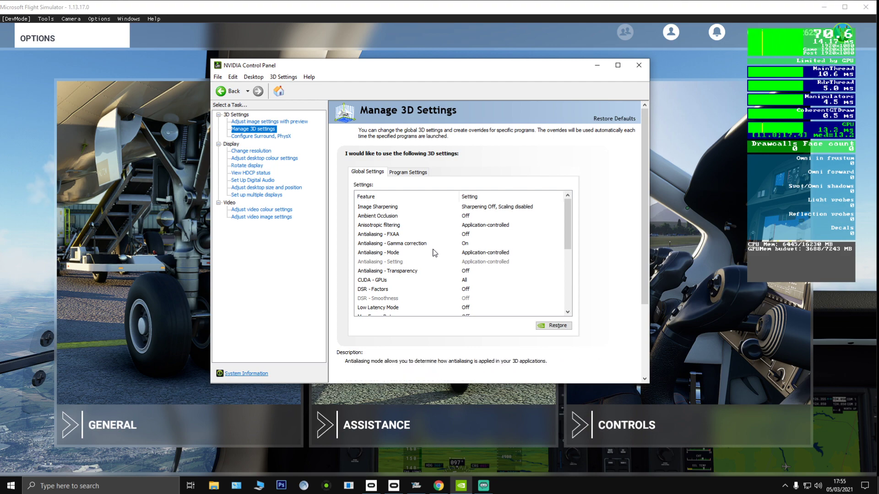
scroll("down", 3)
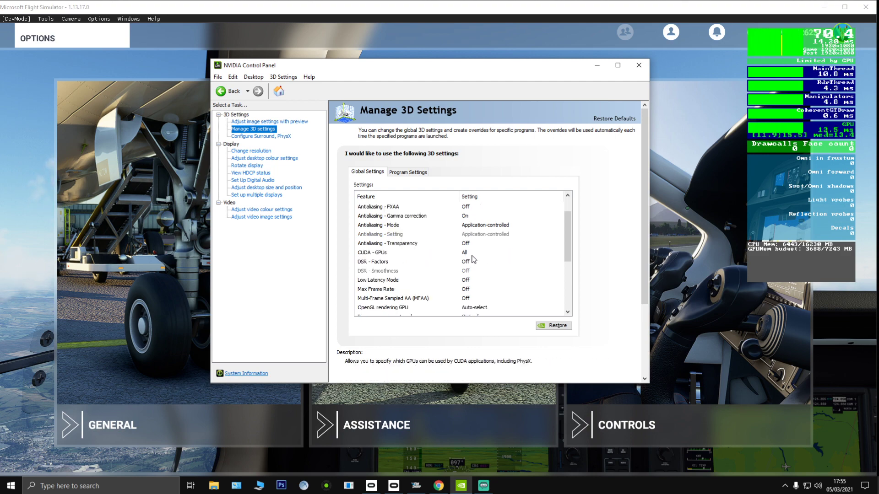
scroll("down", 3)
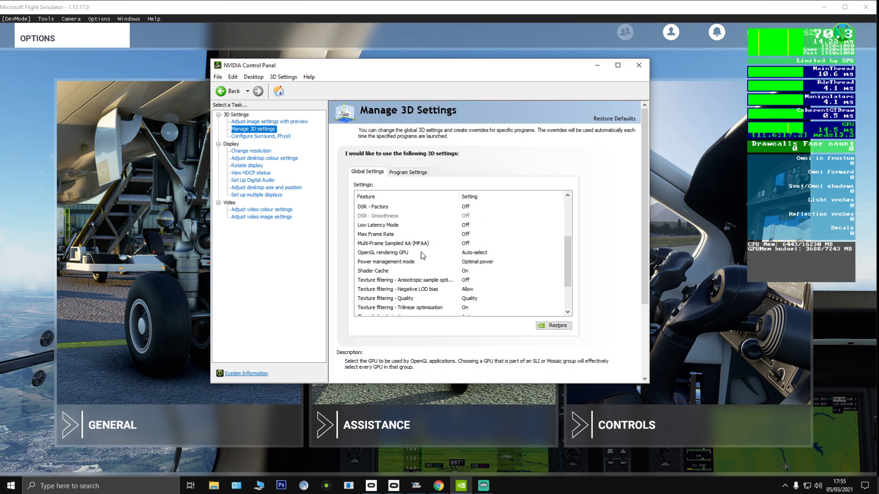
mouse_move(405, 258)
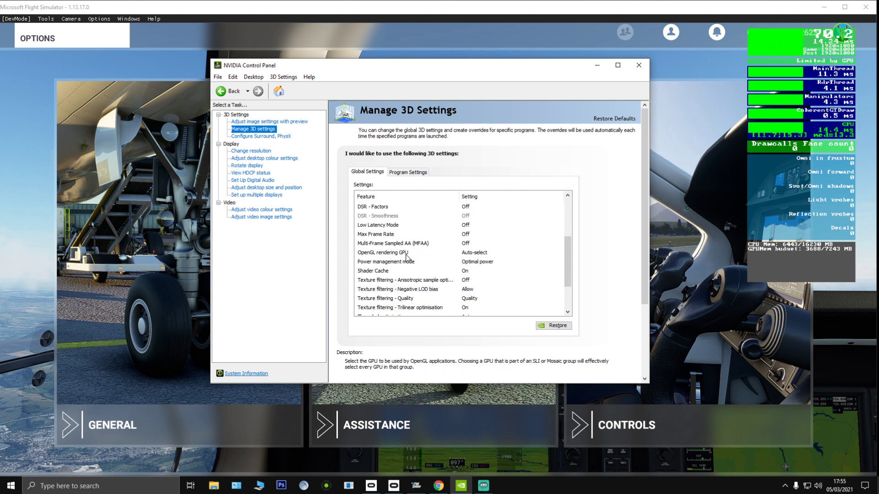
scroll("down", 3)
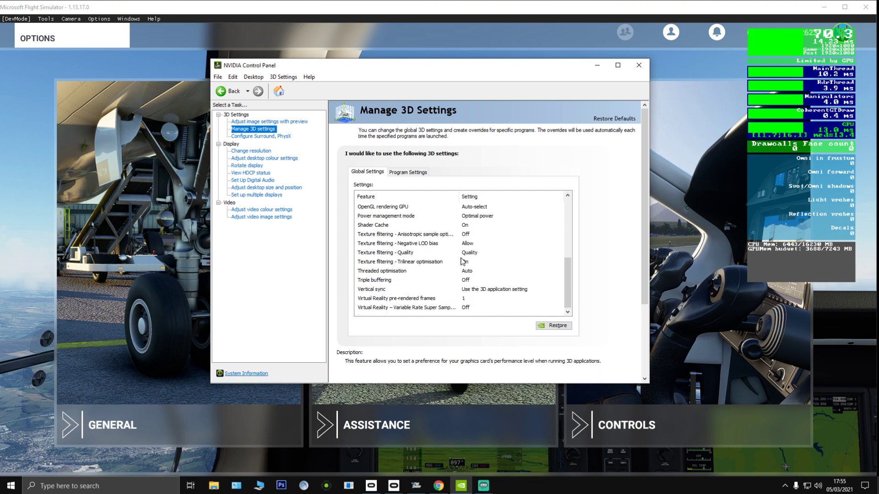
left_click(408, 172)
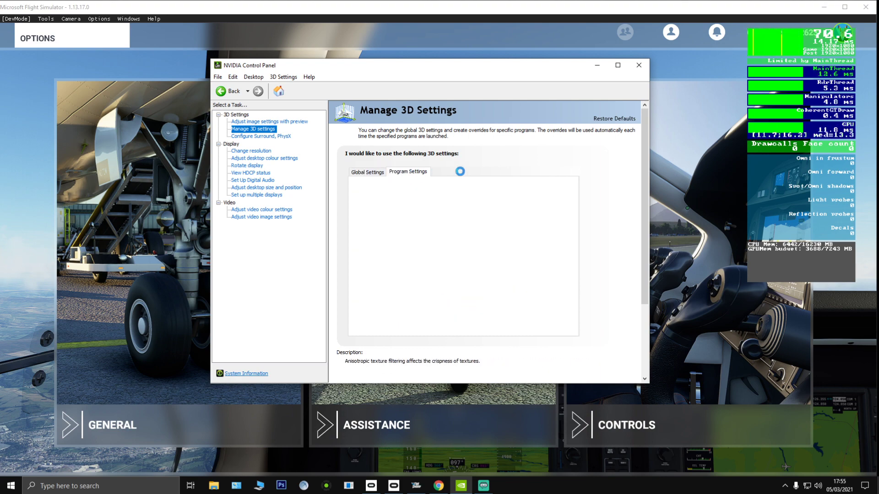
left_click(408, 171)
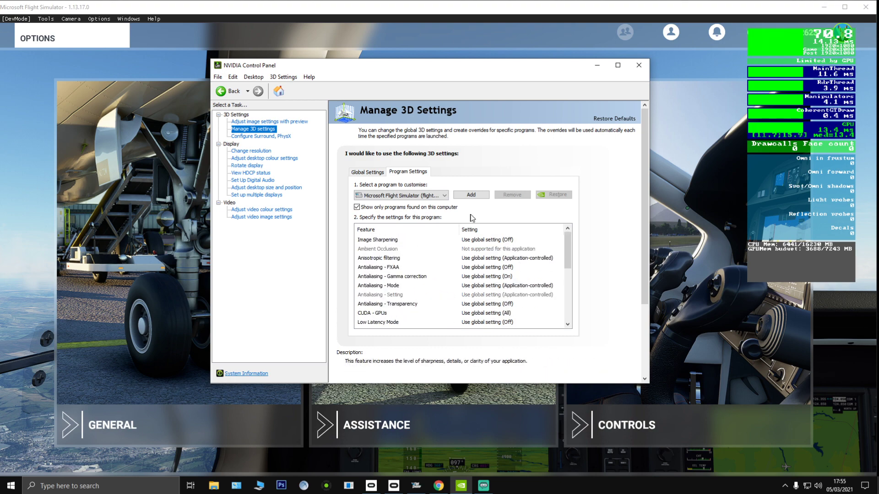
left_click(367, 172)
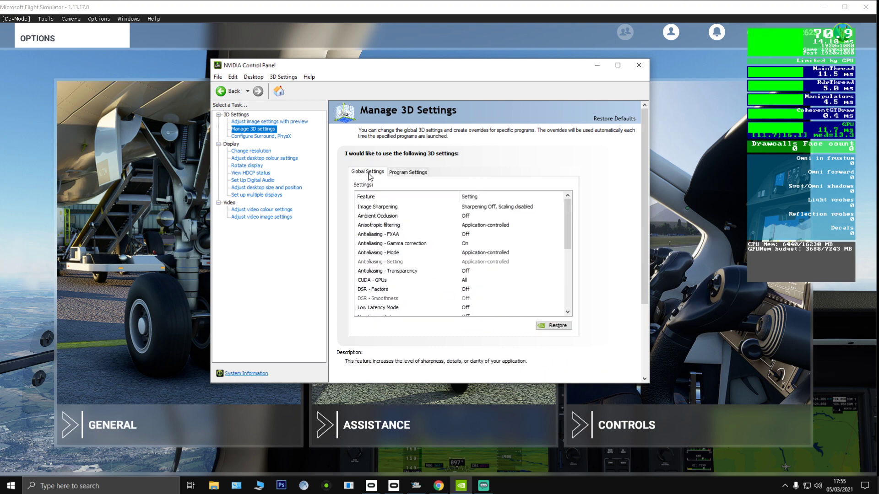
mouse_move(417, 206)
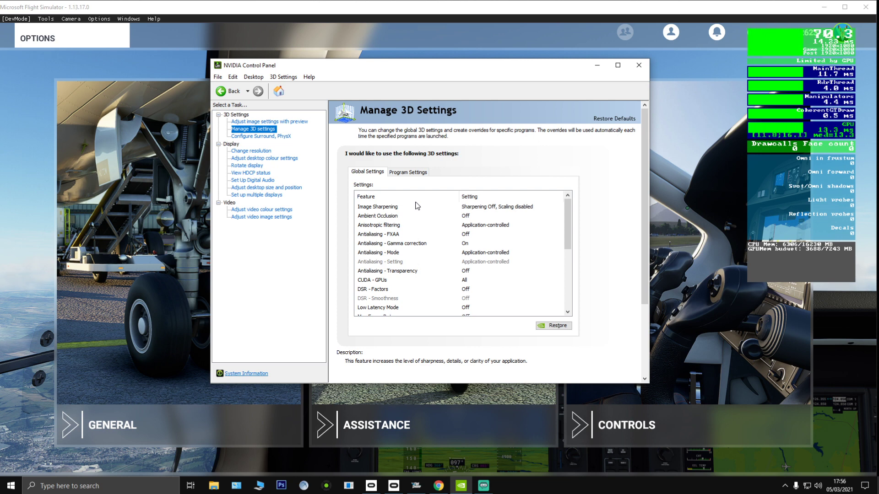
mouse_move(473, 195)
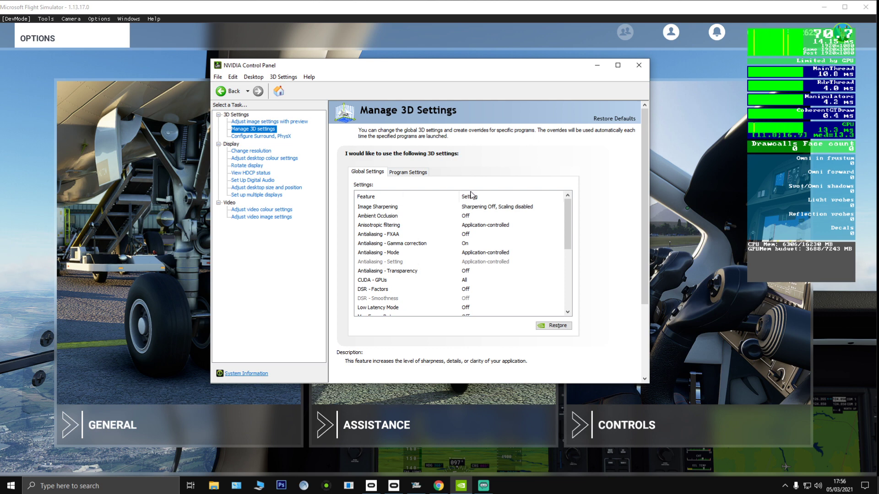
mouse_move(472, 189)
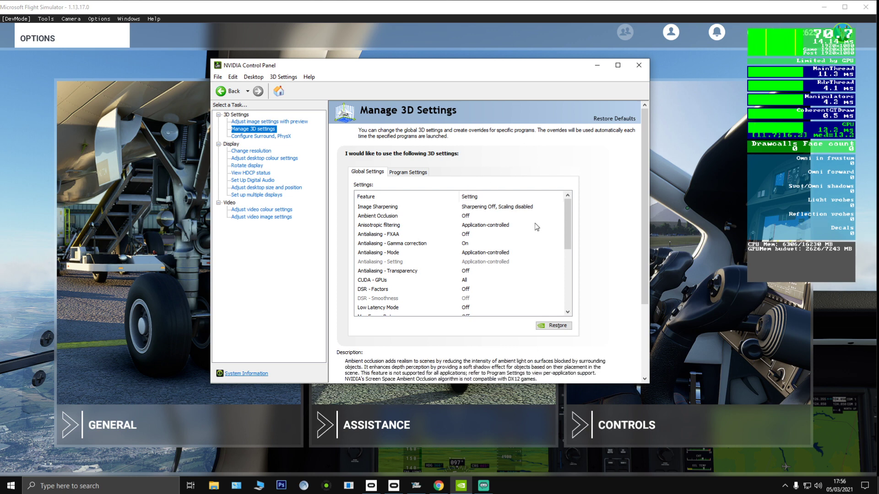
mouse_move(438, 485)
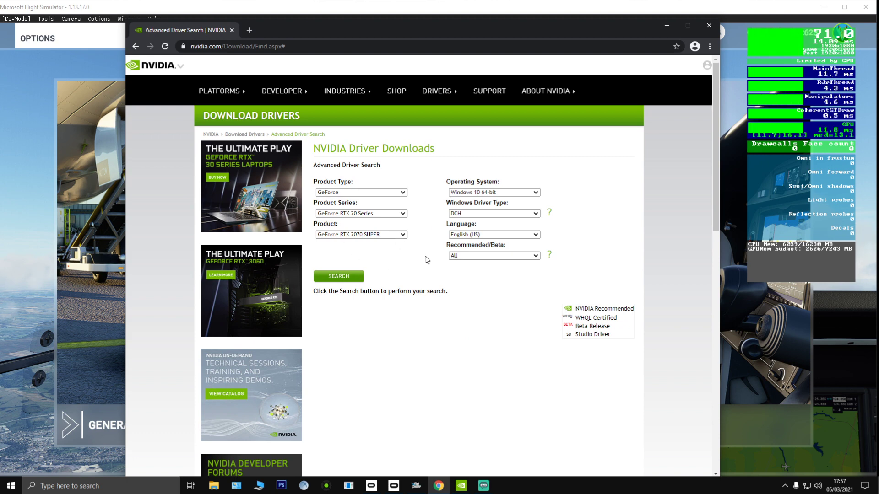
mouse_move(335, 278)
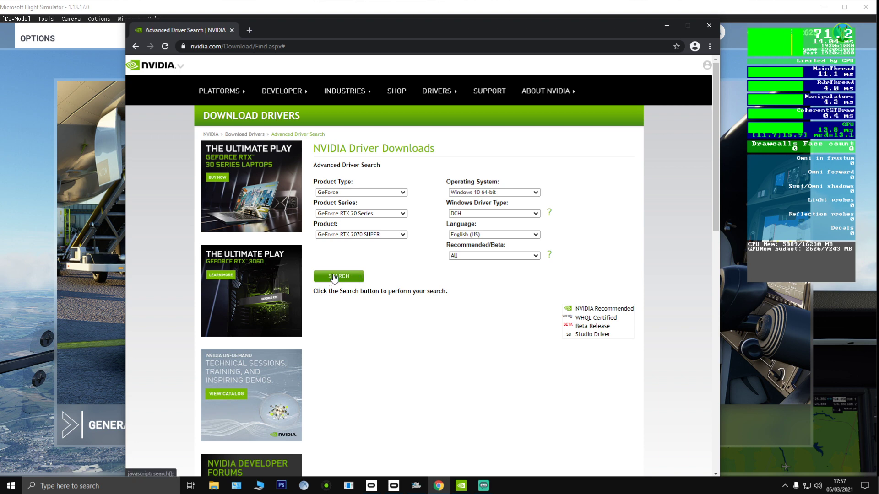
mouse_move(492, 218)
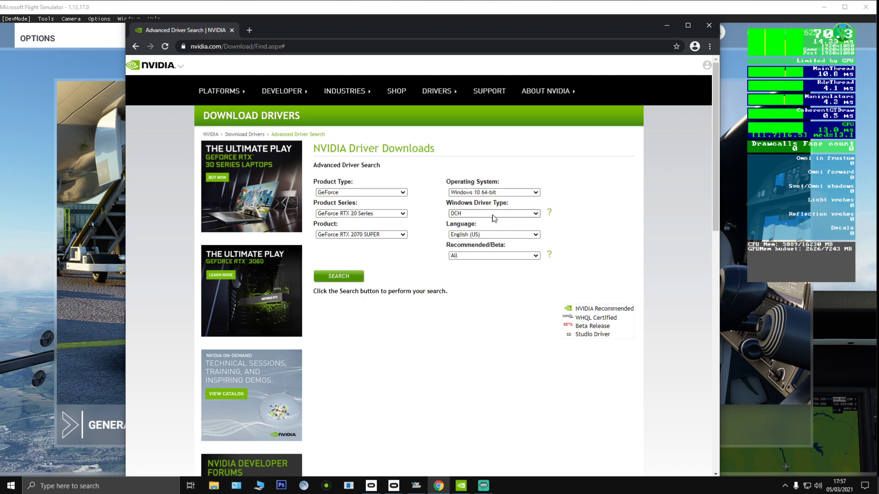
mouse_move(497, 215)
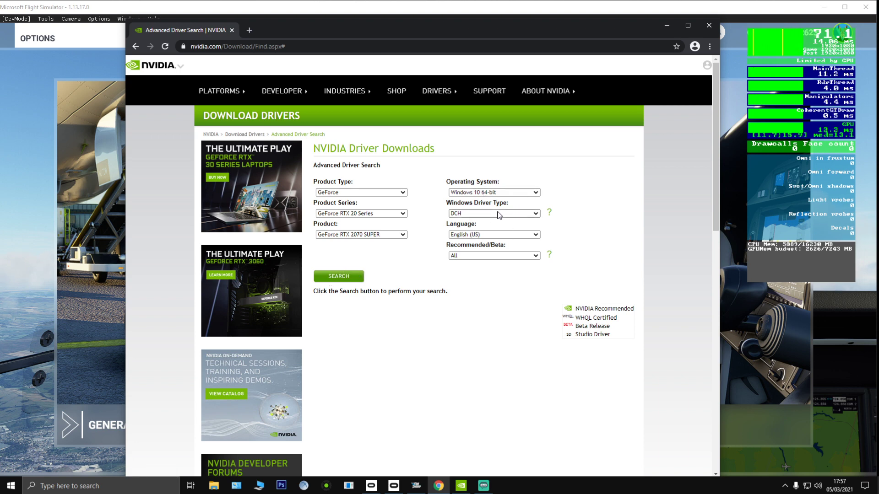
Keep the Windows Driver Type set to DCH for the RTX 2070 SUPER driver search.
left_click(492, 213)
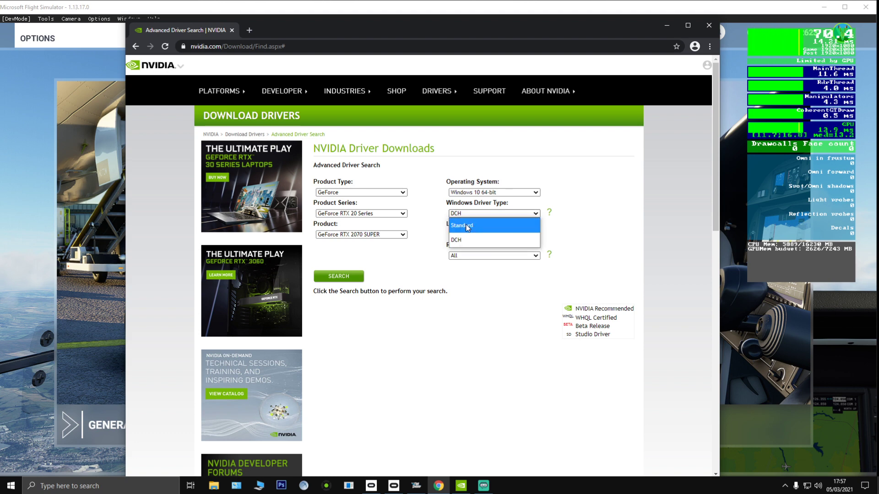
mouse_move(474, 240)
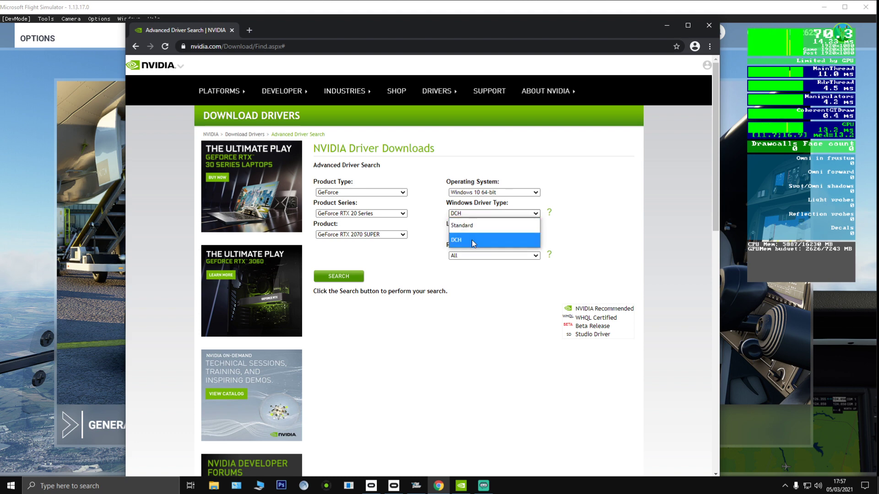
left_click(474, 240)
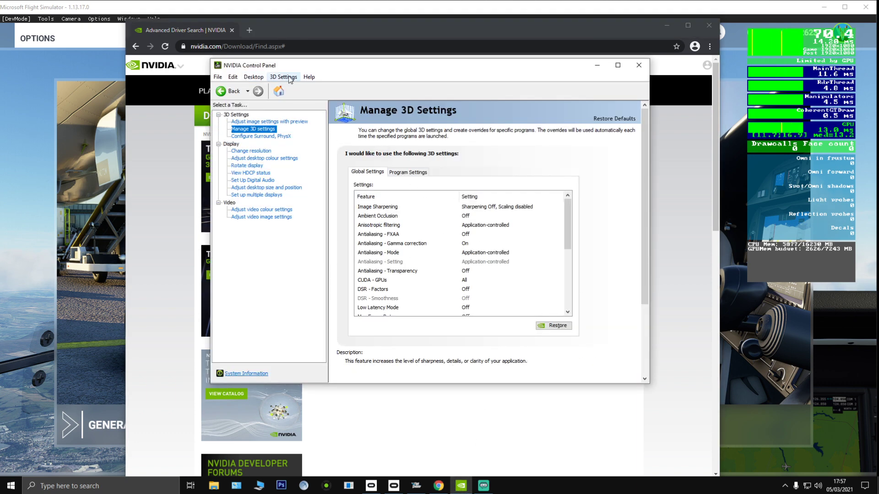
left_click(308, 77)
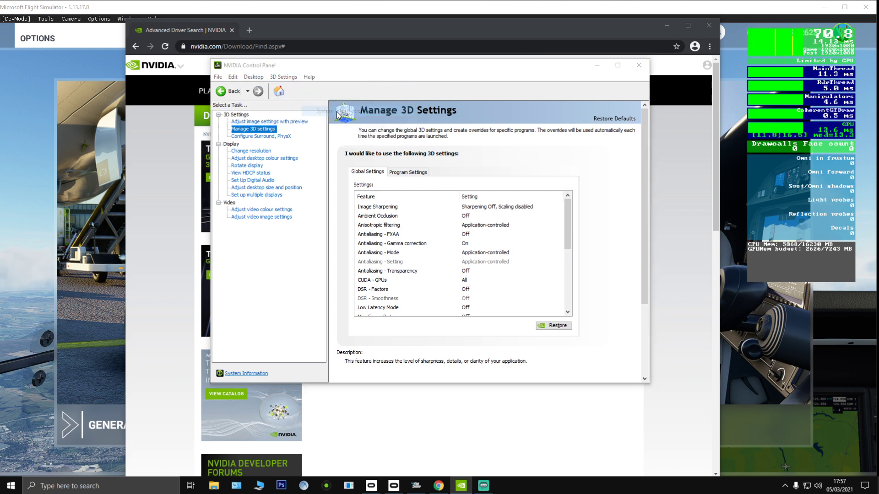
mouse_move(437, 189)
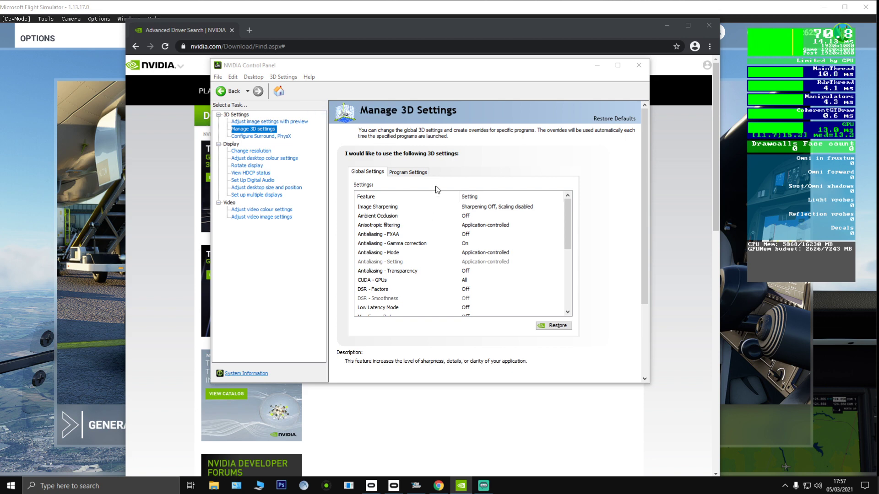
left_click(246, 373)
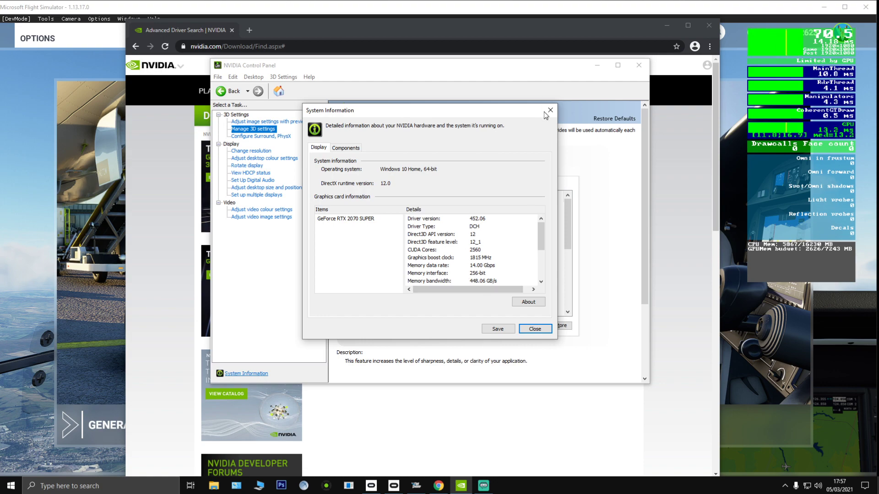
left_click(534, 329)
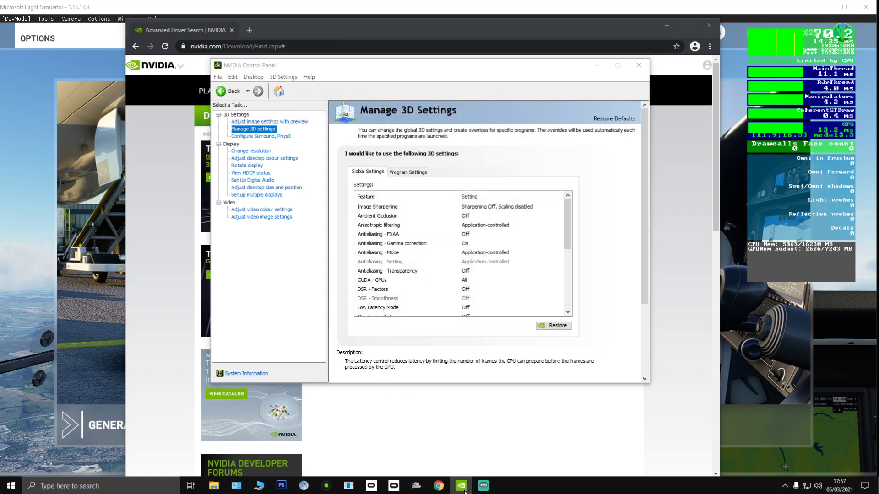
left_click(638, 65)
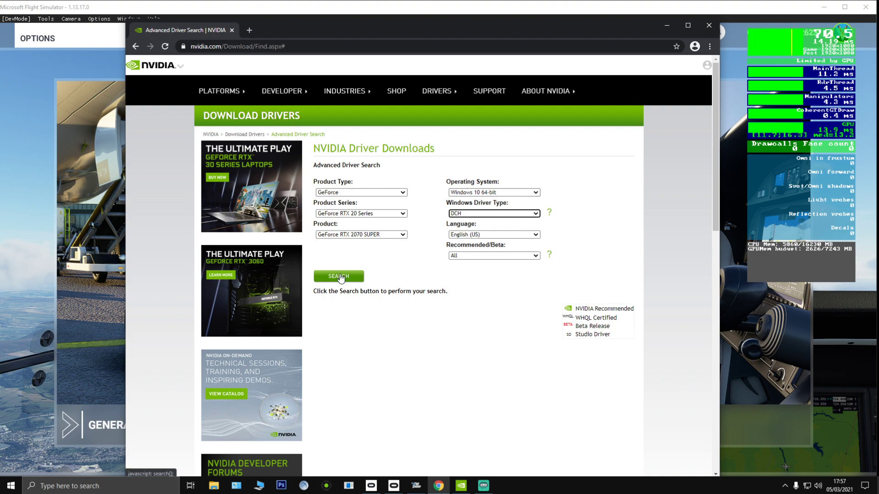
Look through the RTX 2070 SUPER DCH driver results from 461.72 back to 451.77 and return to the top.
left_click(339, 276)
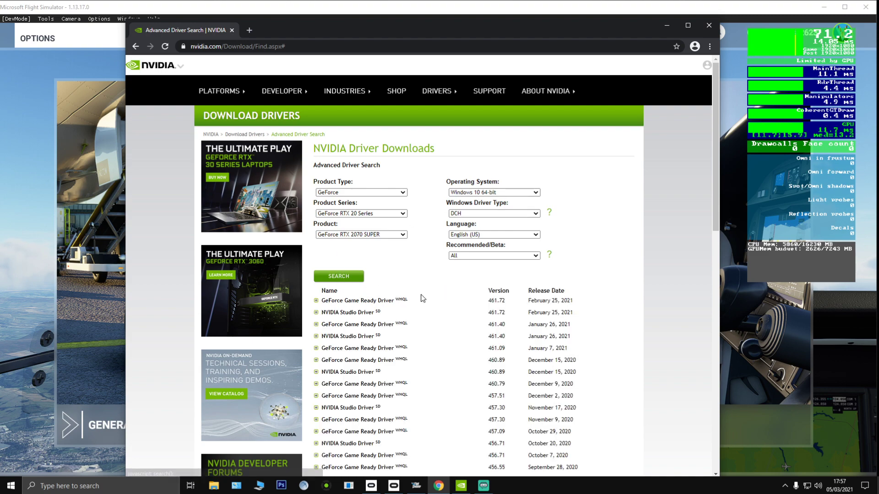
scroll("down", 3)
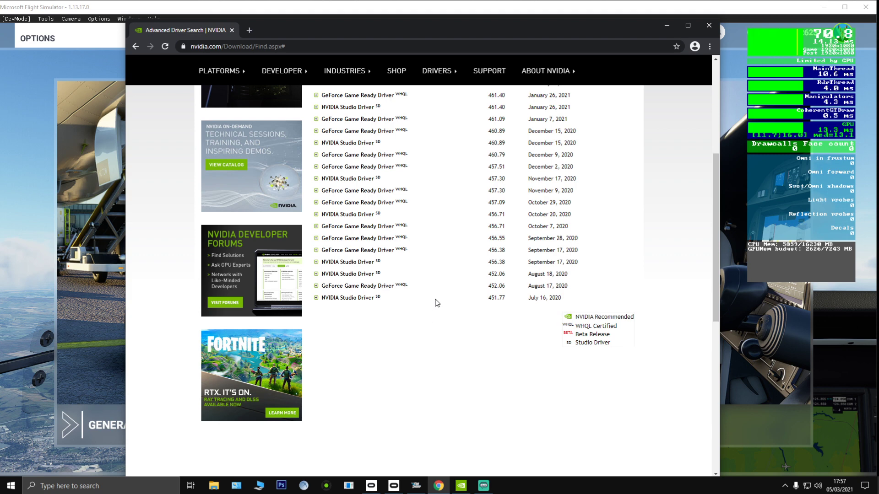
mouse_move(414, 321)
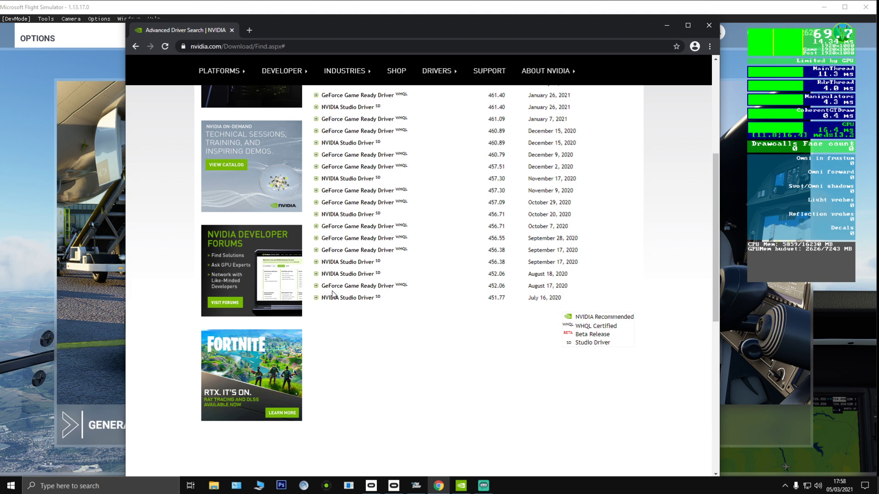
mouse_move(378, 285)
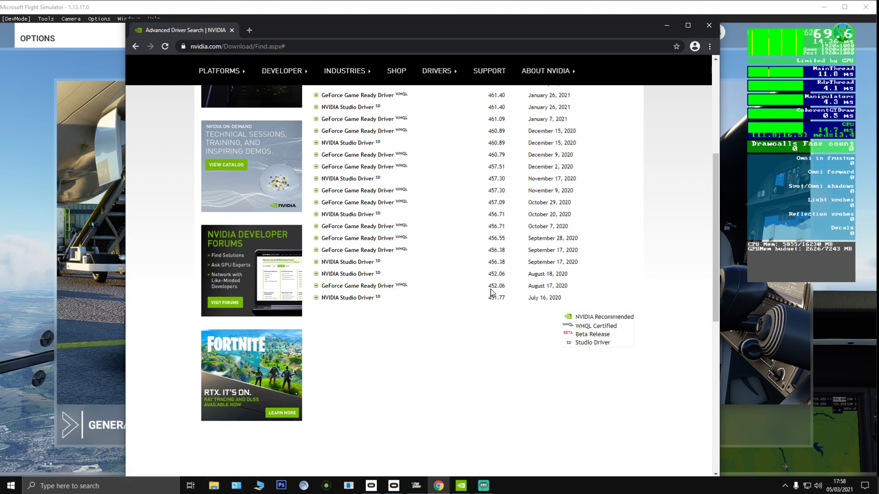
mouse_move(555, 286)
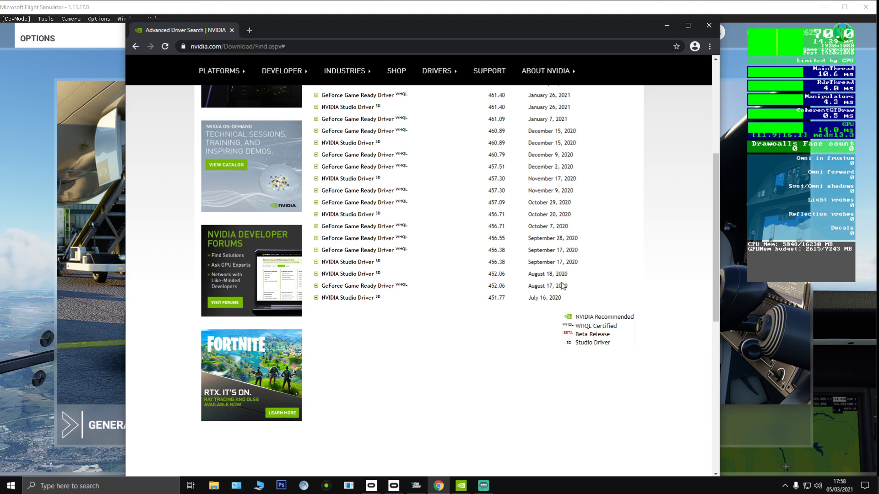
mouse_move(521, 304)
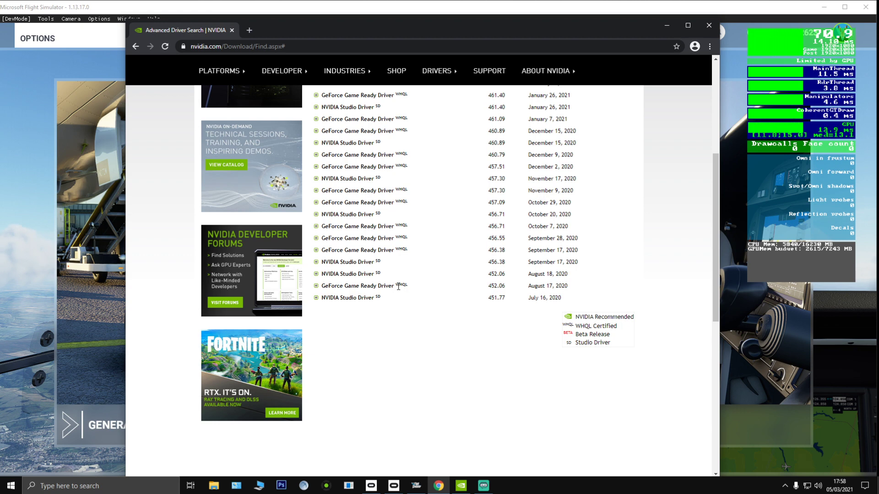
mouse_move(449, 299)
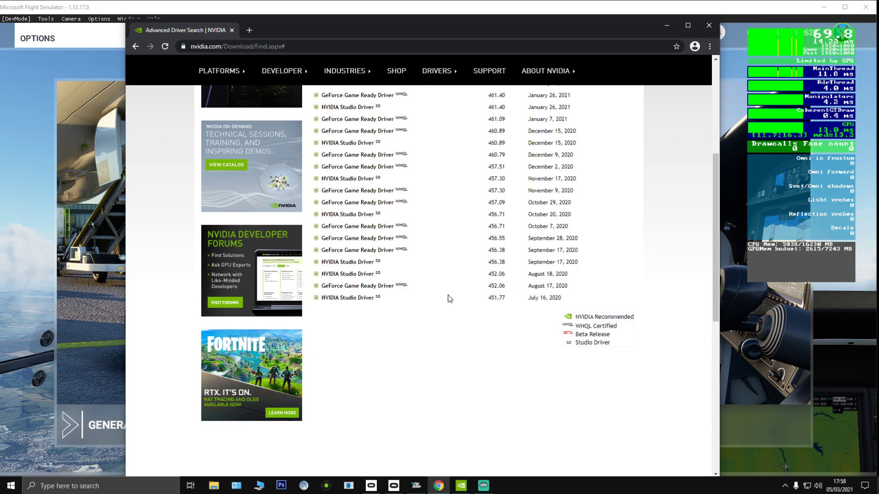
mouse_move(591, 238)
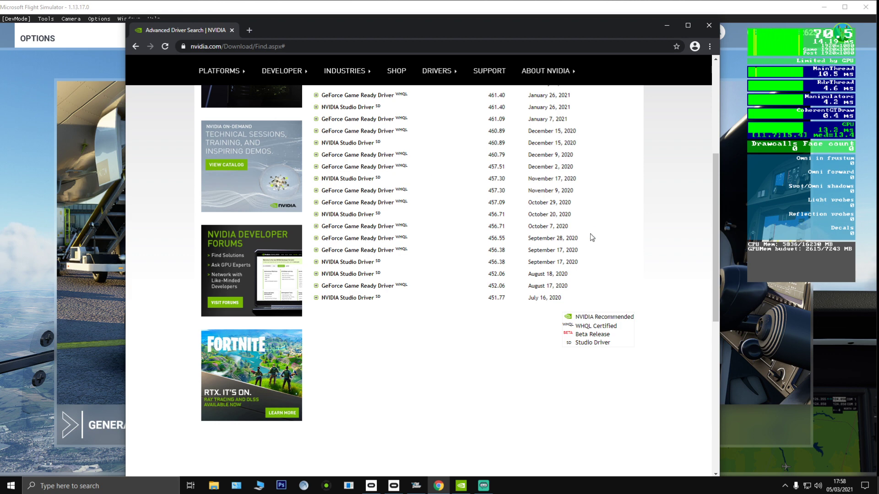
mouse_move(458, 262)
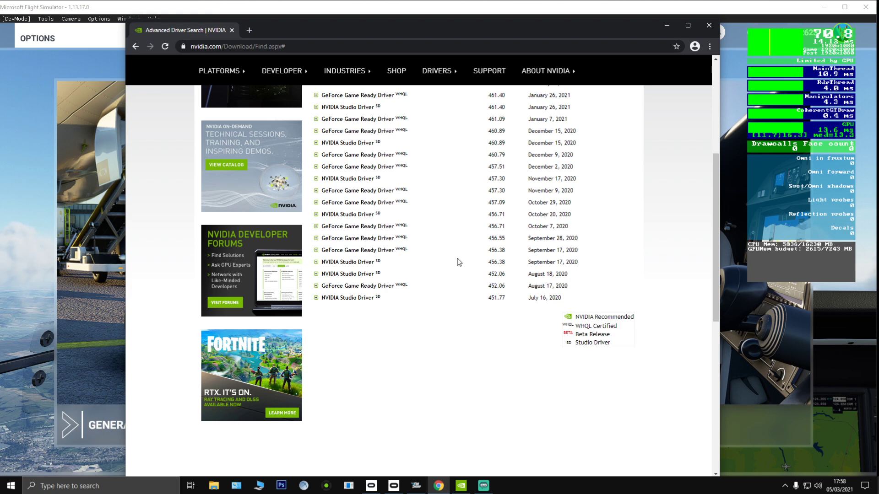
mouse_move(486, 196)
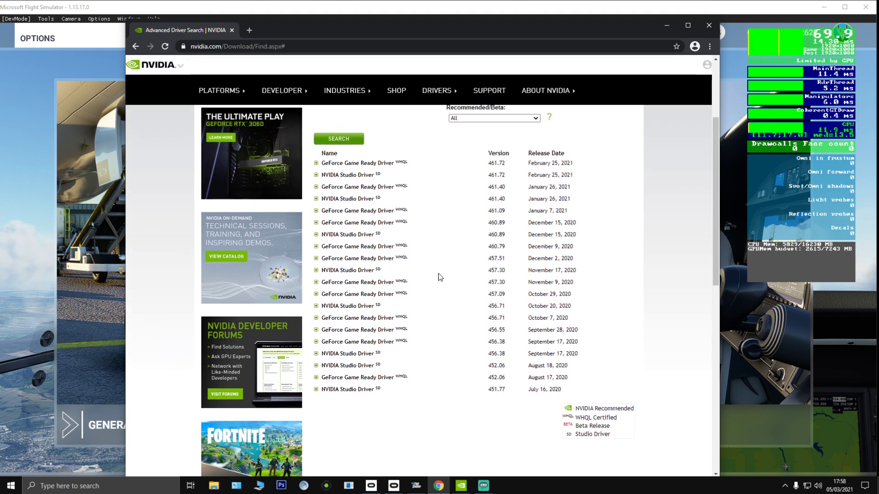
scroll("up", 3)
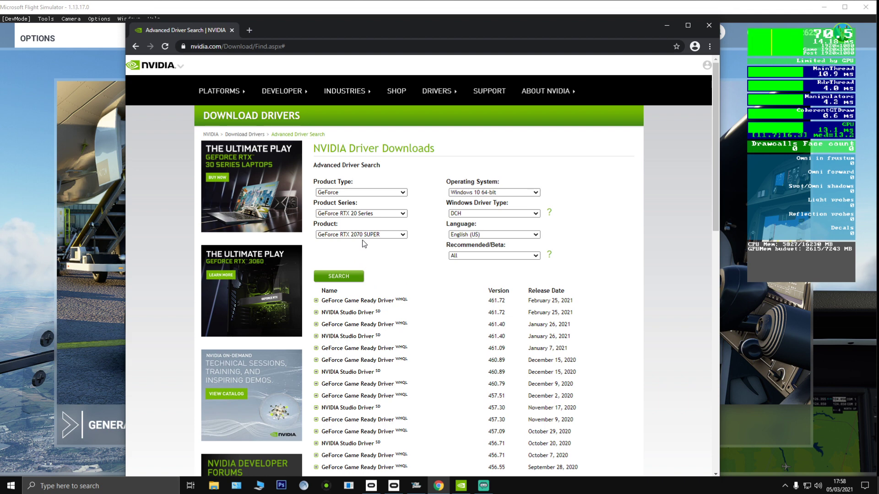
mouse_move(667, 25)
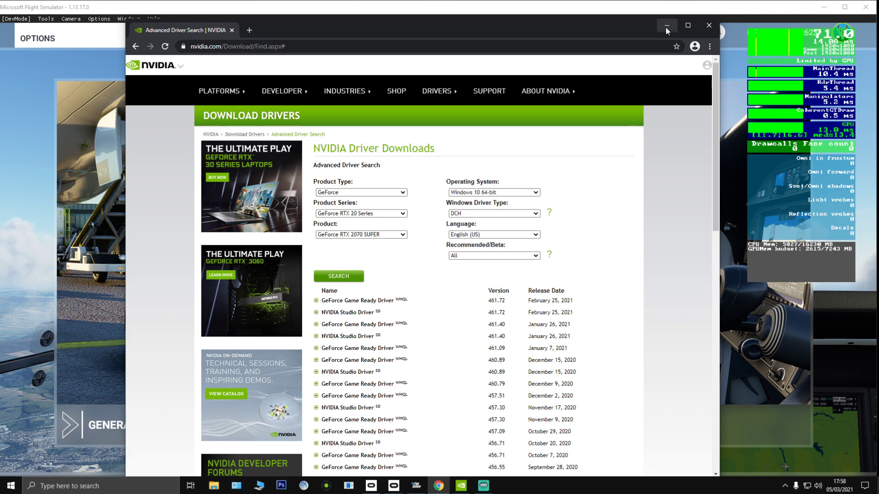
mouse_move(666, 26)
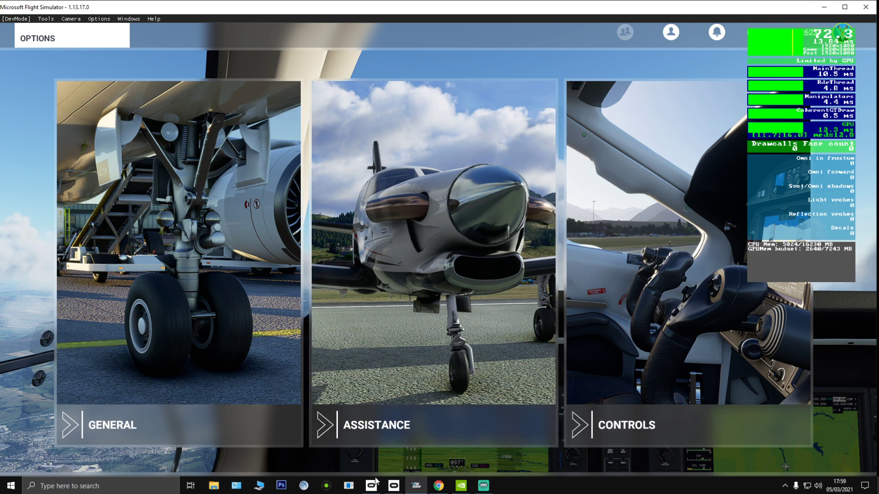
Review the Manage 3D settings, Flight Simulator program settings and Surround/PhysX pages in NVIDIA Control Panel.
left_click(461, 486)
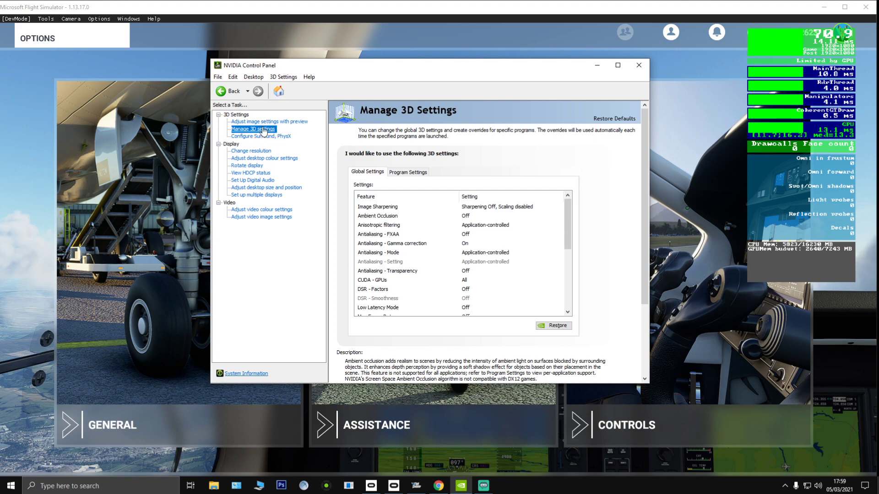
left_click(386, 271)
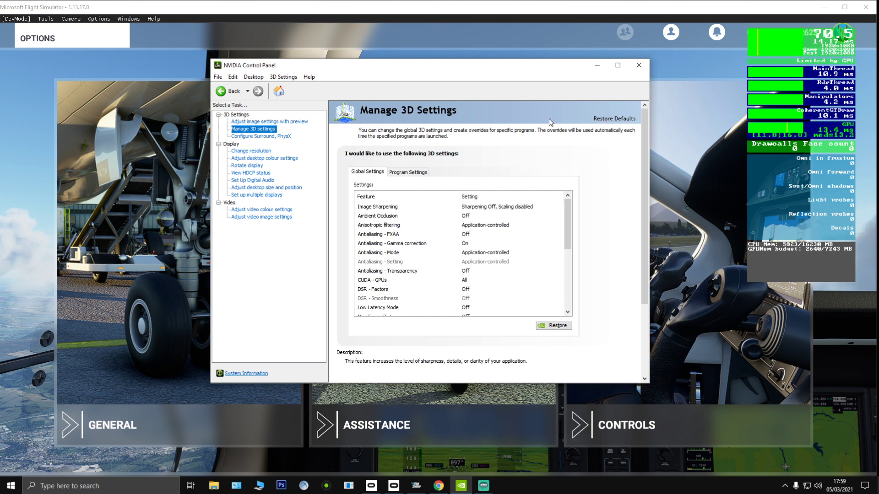
mouse_move(353, 178)
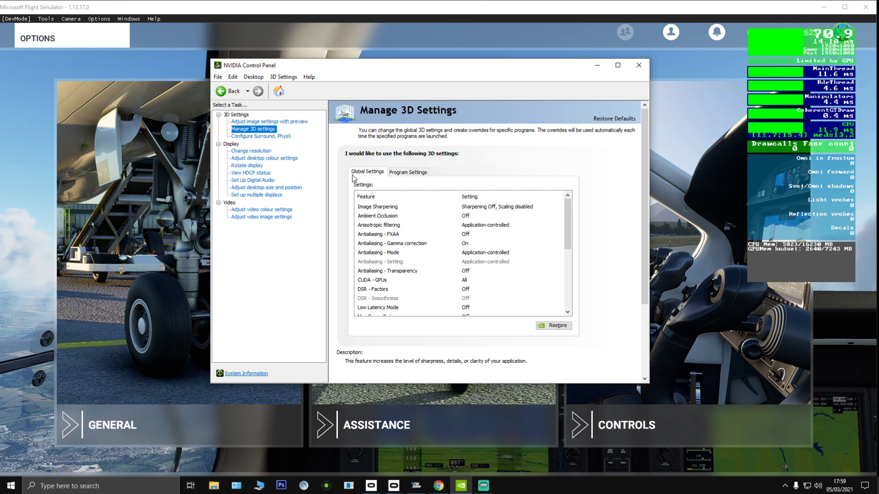
left_click(408, 171)
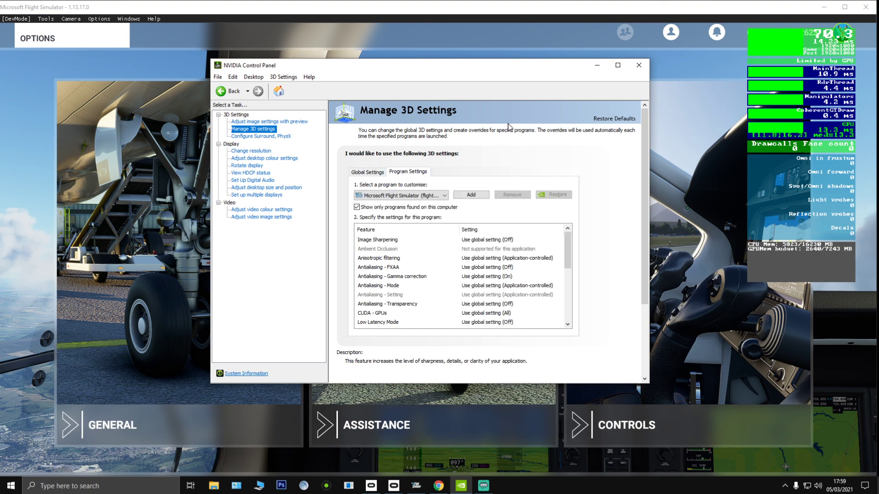
mouse_move(613, 120)
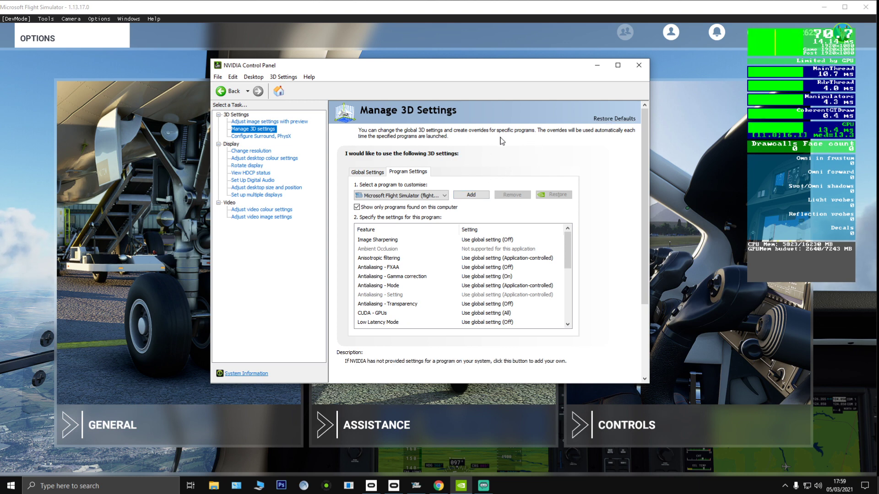
left_click(261, 137)
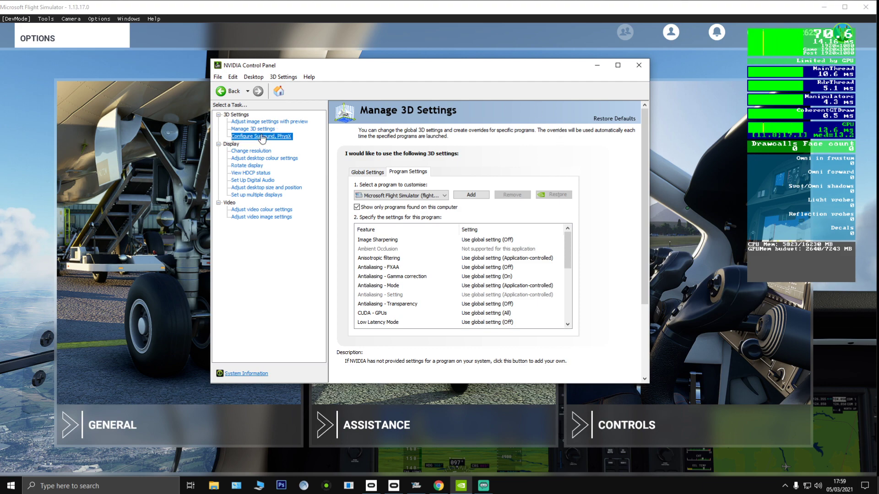
left_click(261, 136)
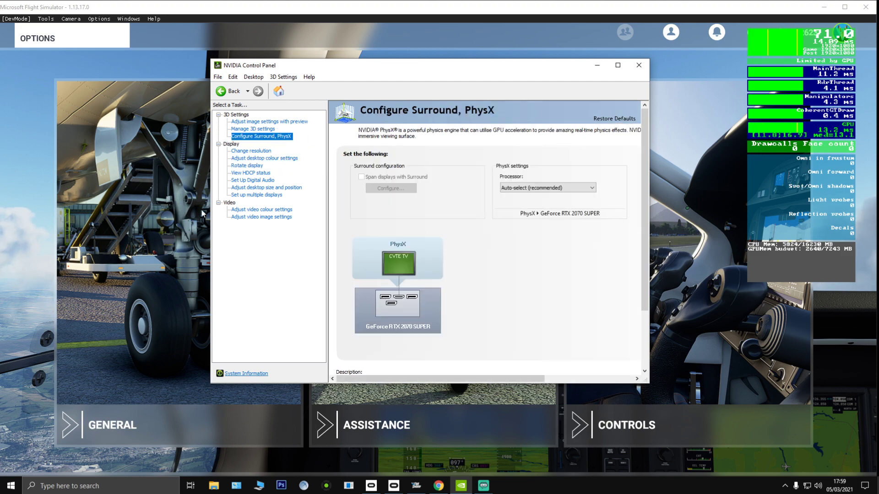
Browse the resolution, HDCP status, digital audio, video image and video colour pages, leaving all unchanged.
left_click(251, 151)
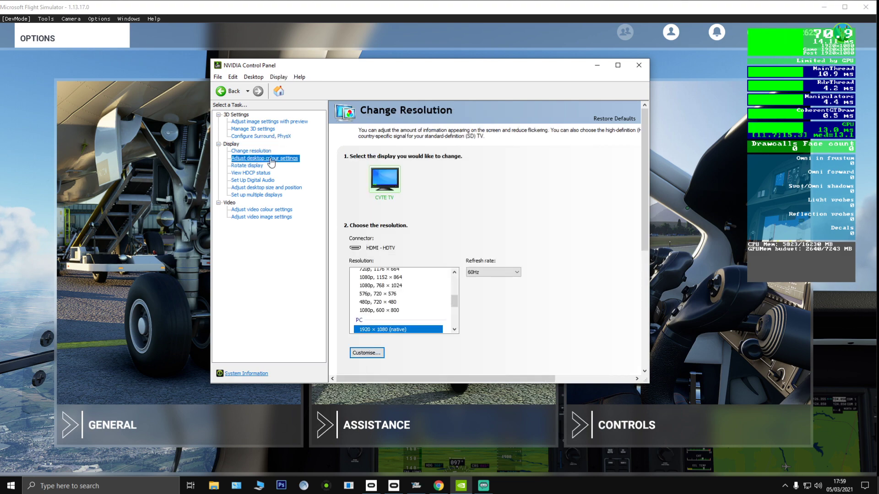
left_click(251, 173)
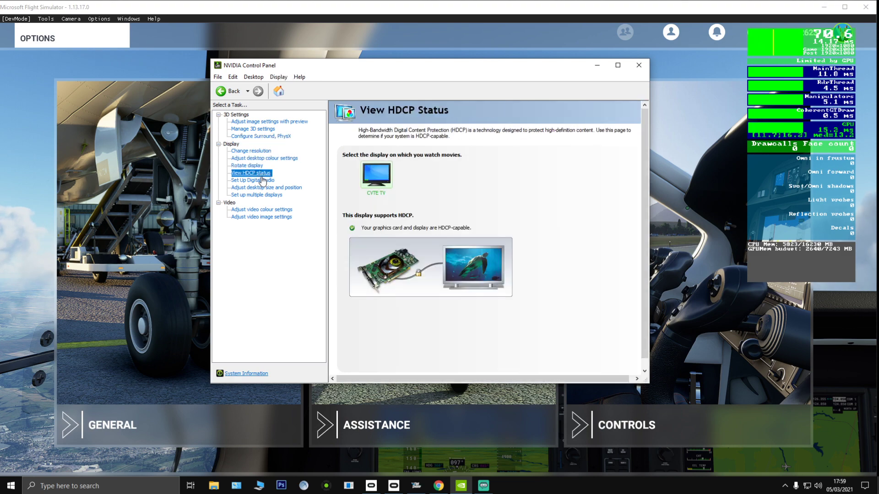
left_click(253, 181)
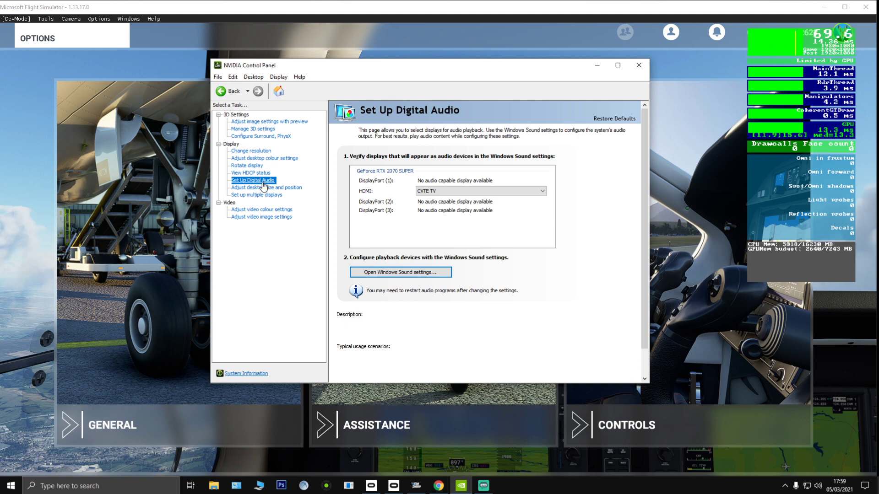
mouse_move(269, 204)
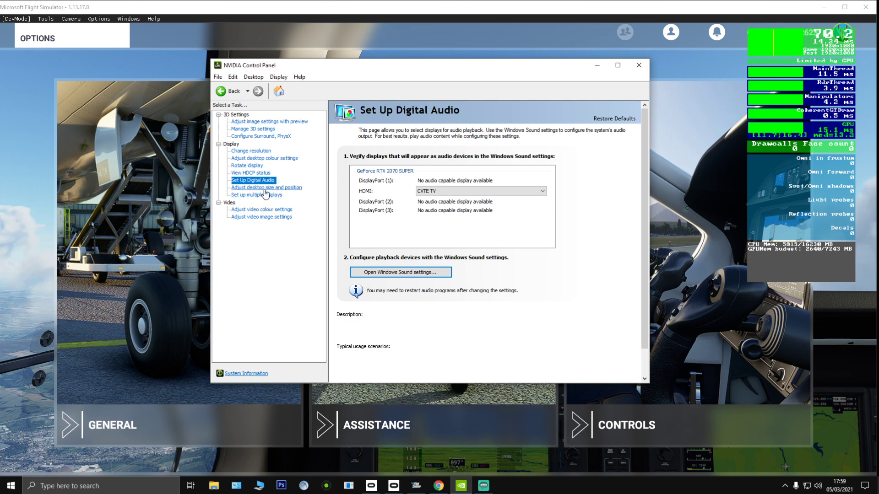
mouse_move(266, 192)
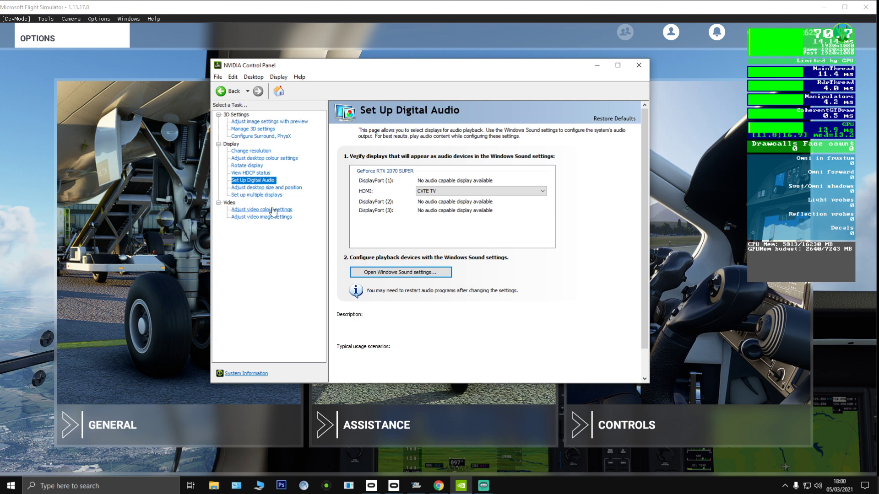
left_click(260, 210)
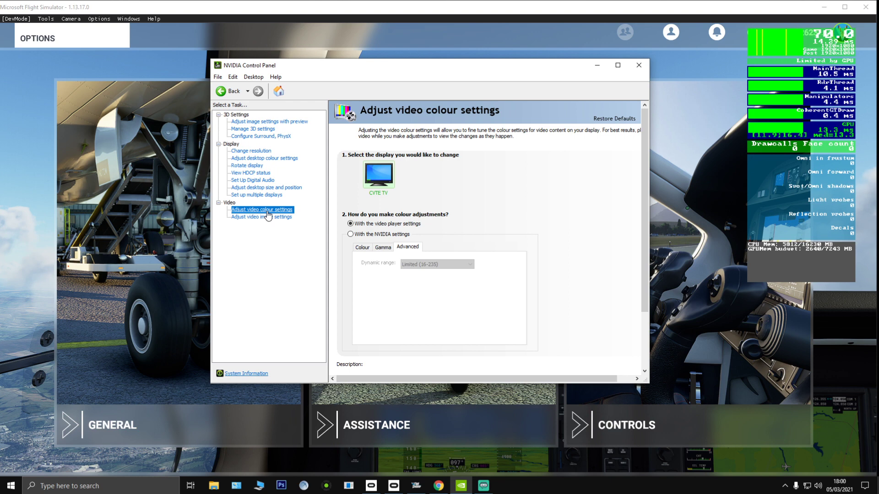
left_click(261, 217)
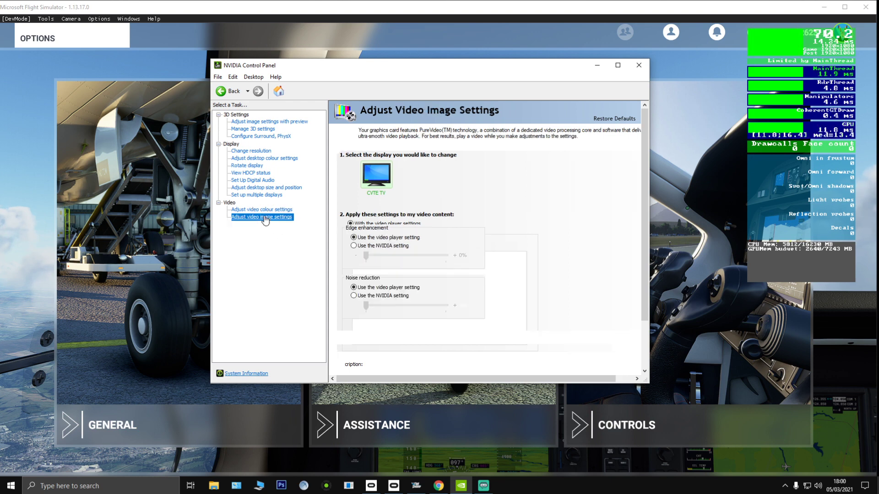
left_click(260, 209)
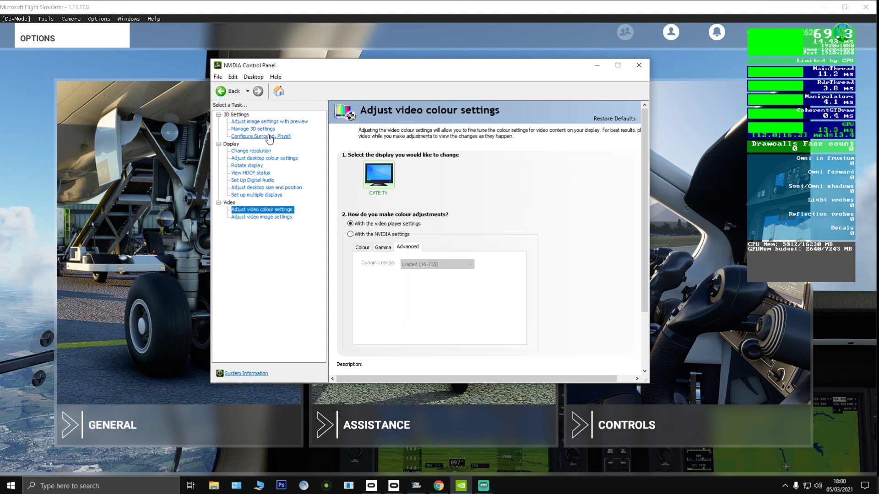
mouse_move(263, 171)
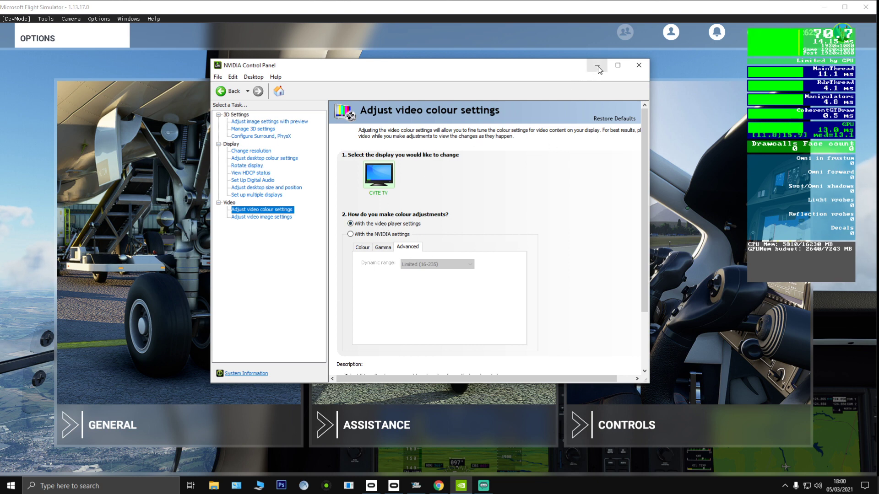
mouse_move(596, 66)
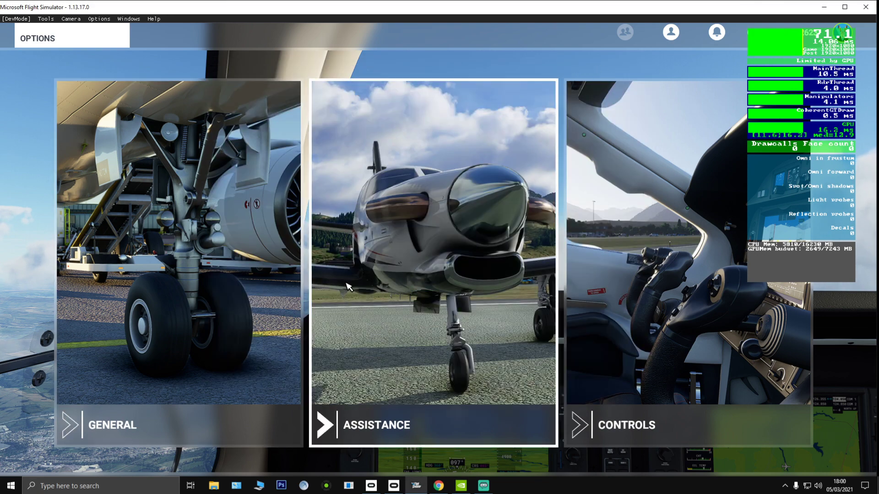
mouse_move(224, 267)
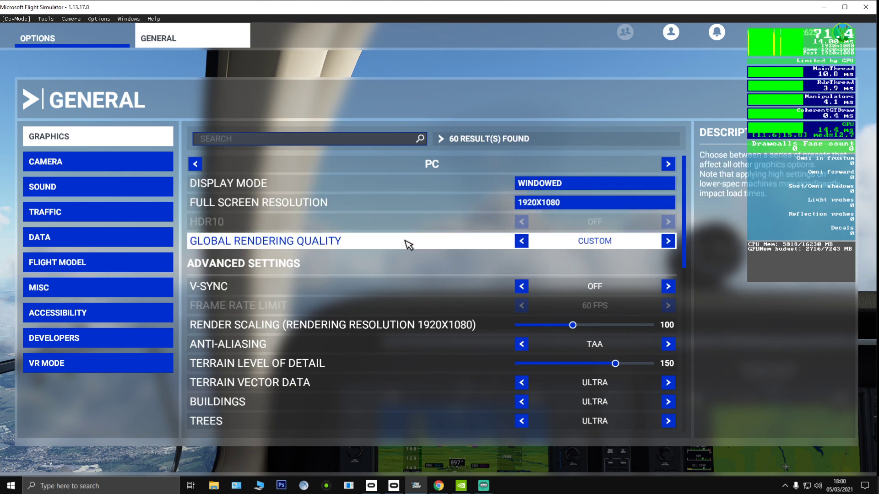
mouse_move(604, 242)
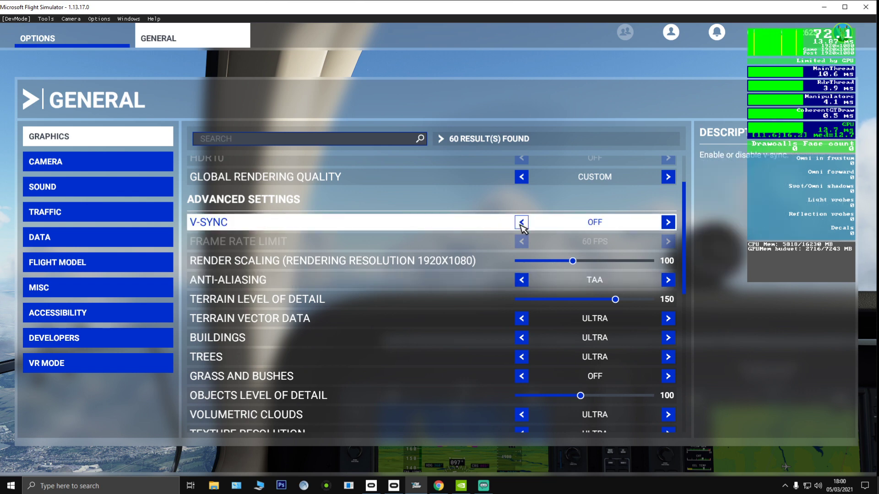
mouse_move(456, 264)
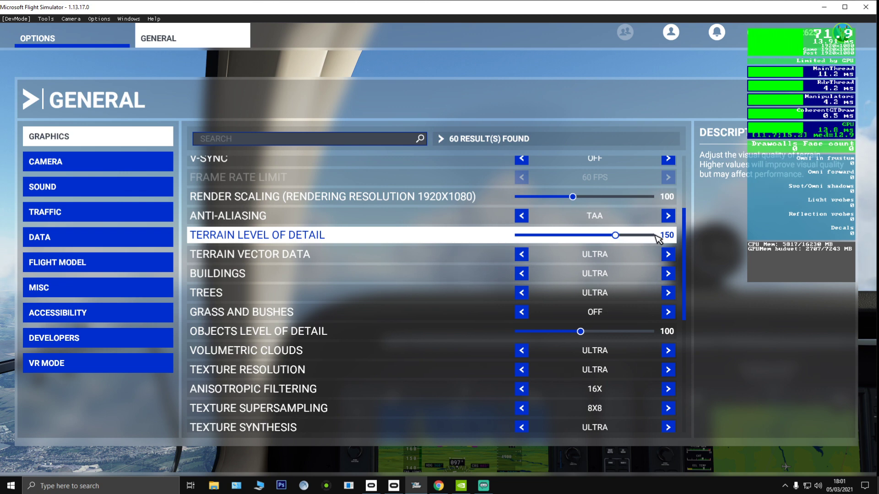
mouse_move(621, 241)
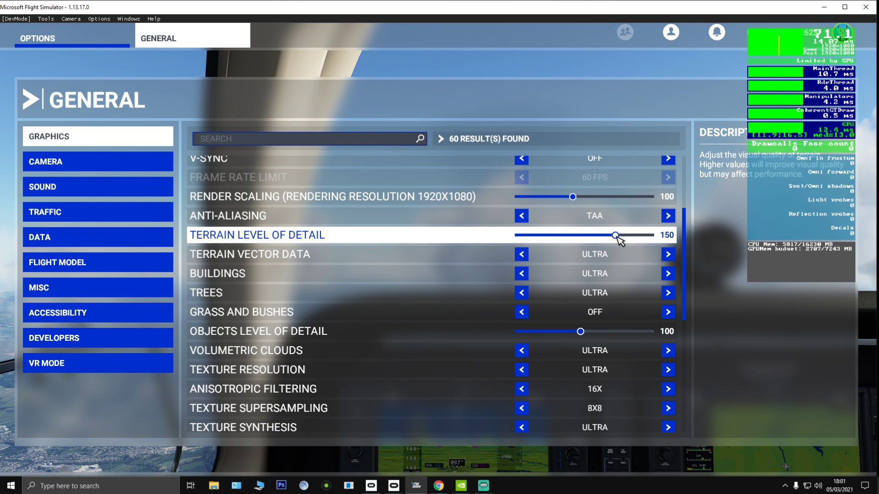
mouse_move(624, 254)
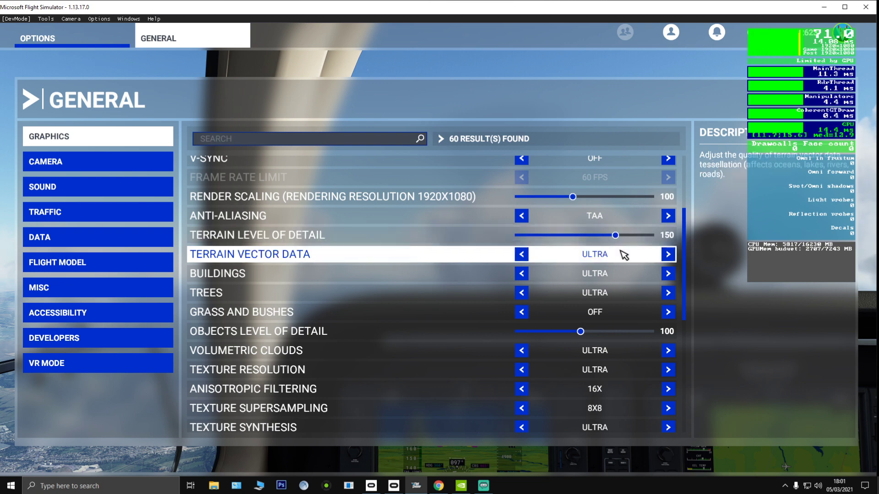
mouse_move(622, 261)
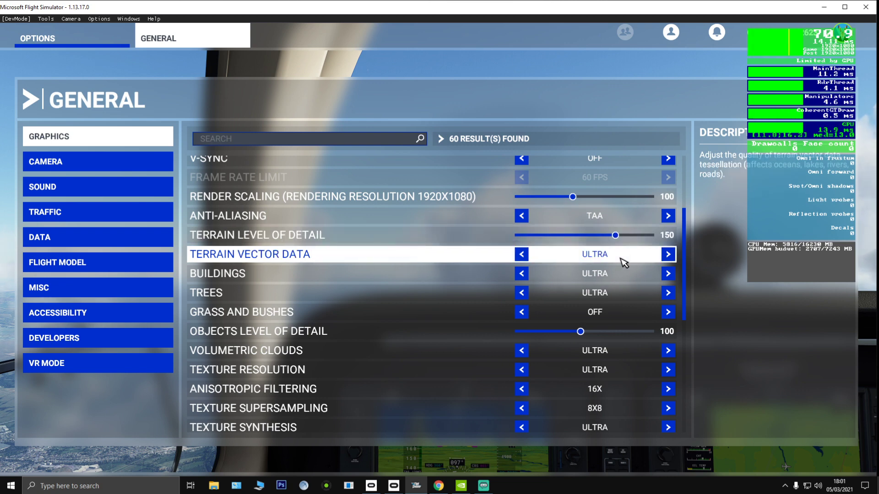
mouse_move(616, 297)
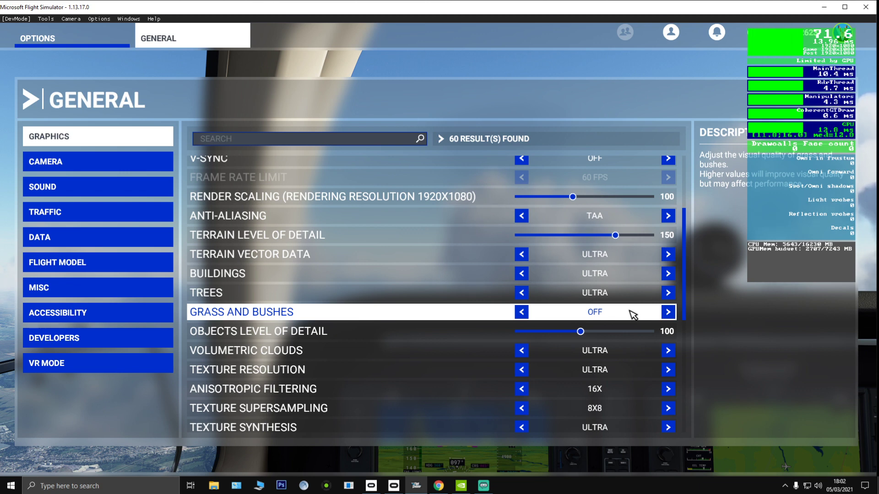
mouse_move(616, 317)
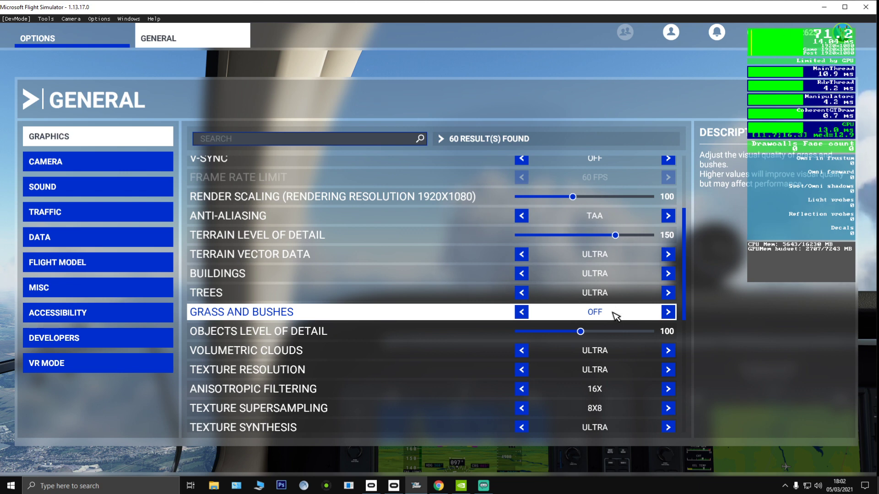
scroll("down", 3)
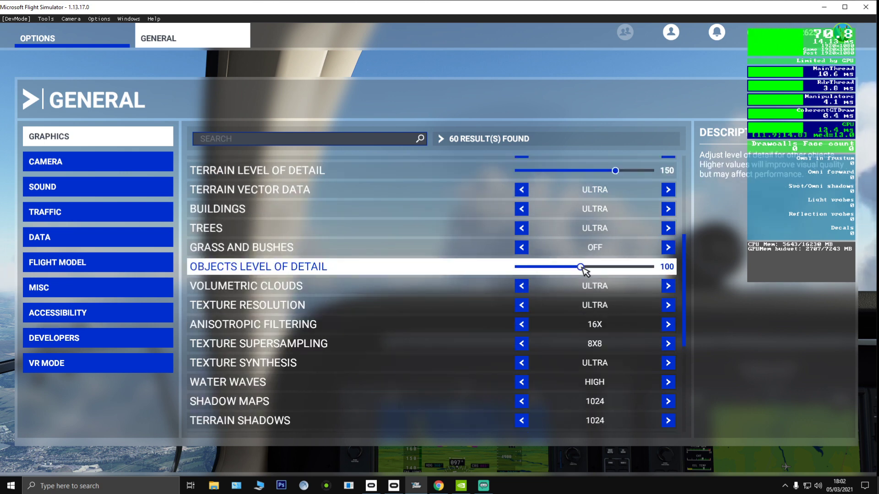
mouse_move(480, 288)
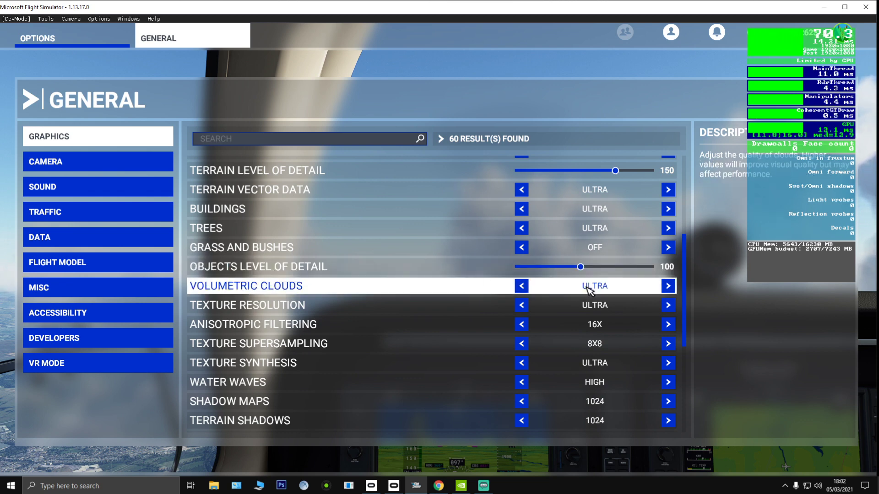
mouse_move(589, 305)
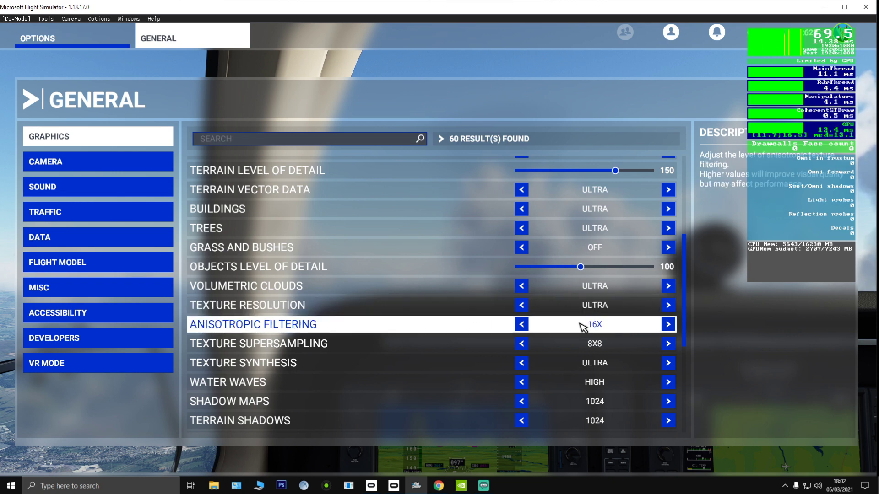
mouse_move(580, 340)
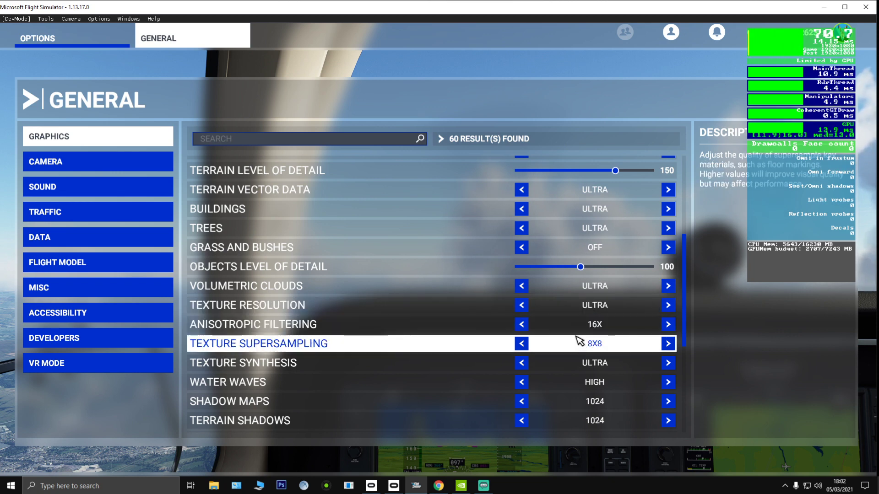
scroll("down", 3)
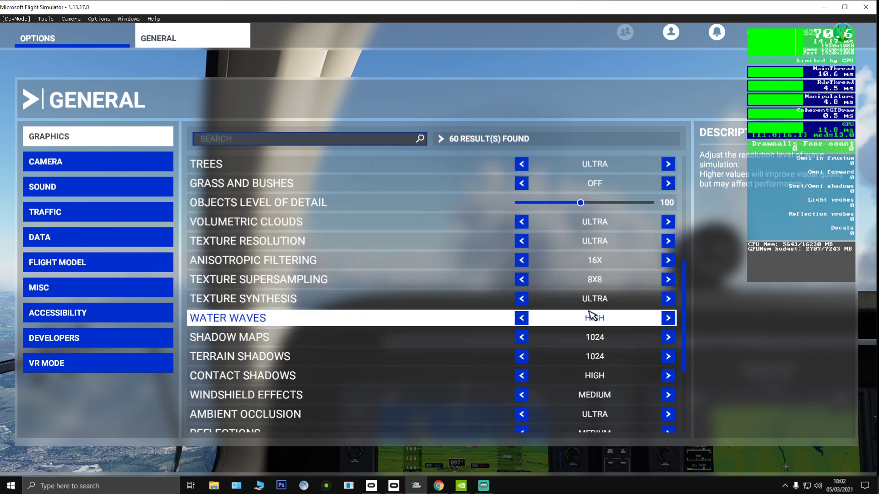
mouse_move(618, 302)
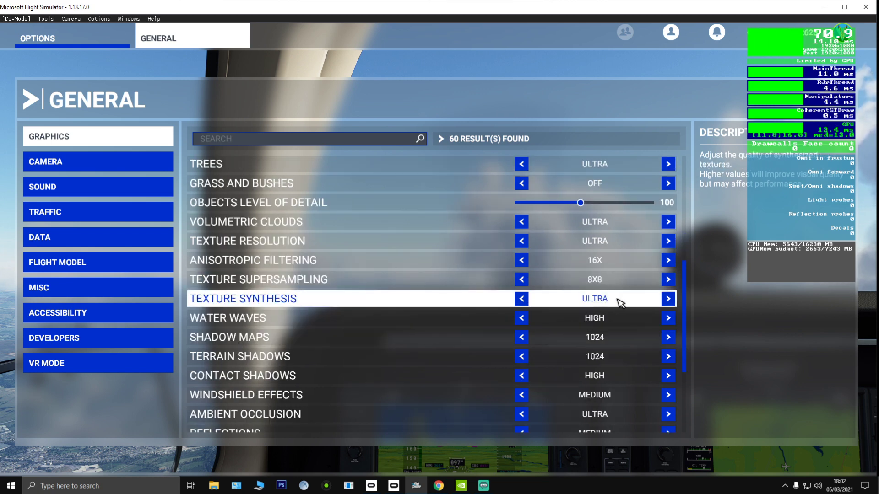
mouse_move(584, 324)
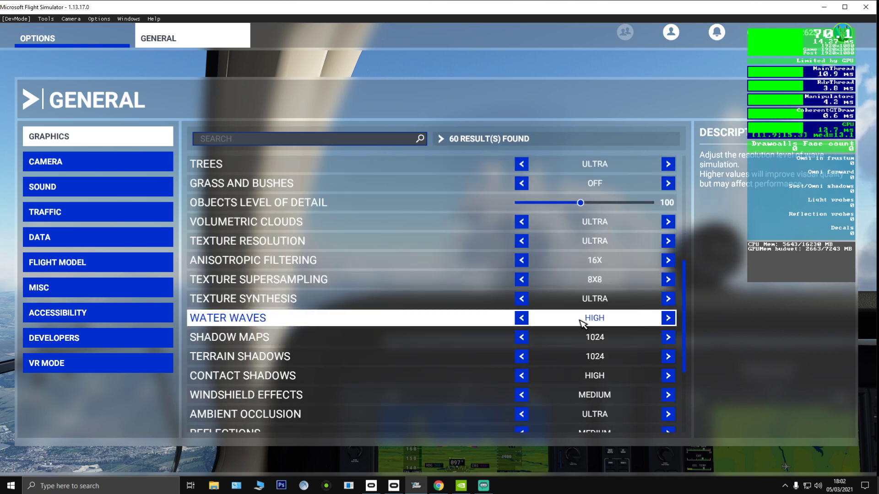
mouse_move(558, 341)
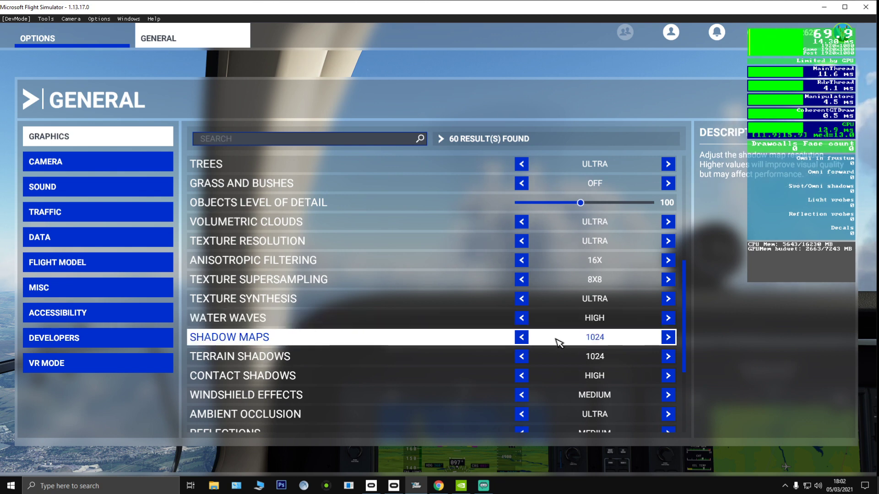
mouse_move(563, 359)
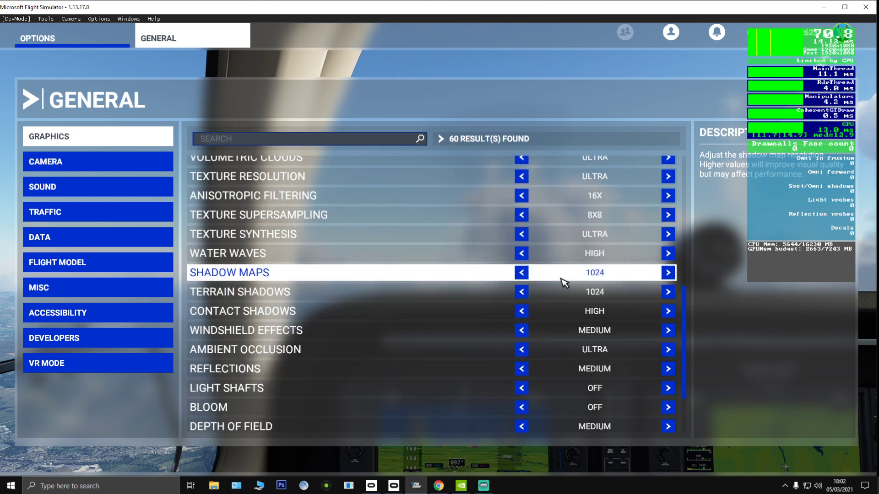
mouse_move(567, 275)
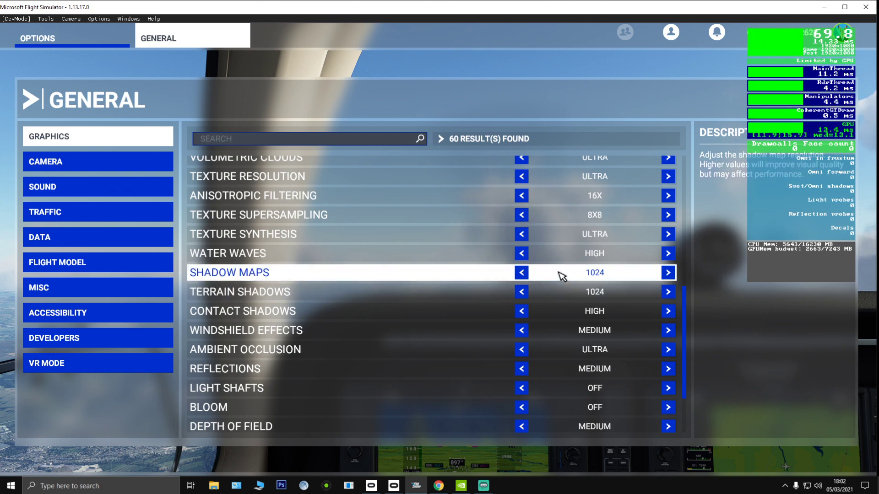
mouse_move(563, 294)
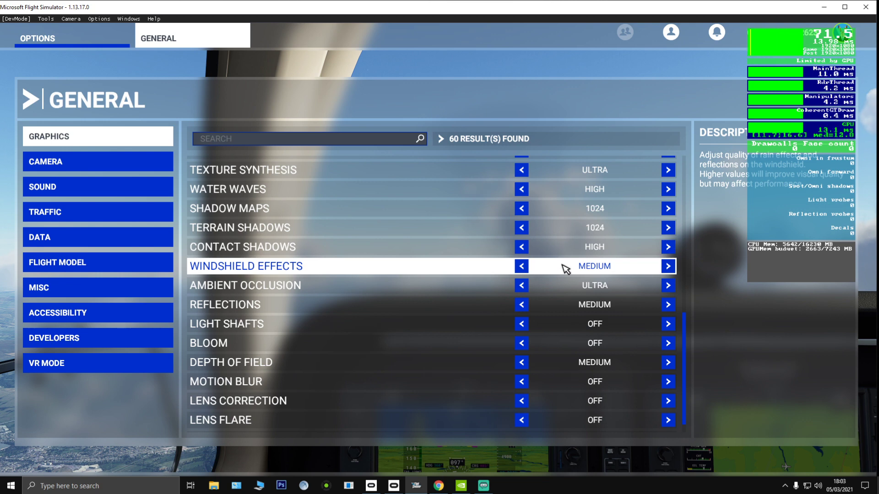
mouse_move(613, 270)
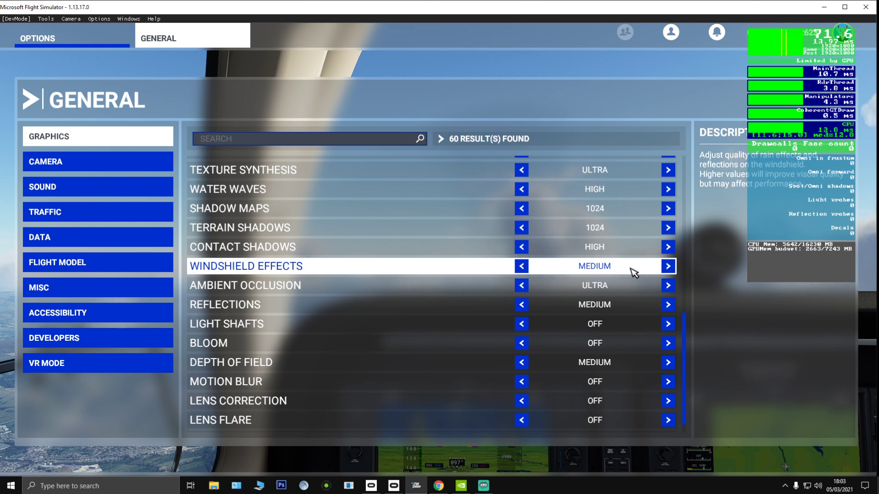
mouse_move(648, 271)
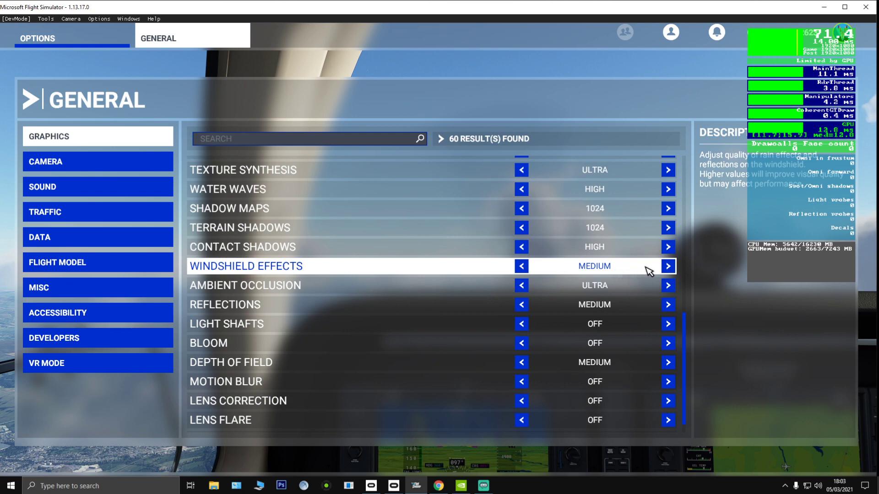
mouse_move(647, 274)
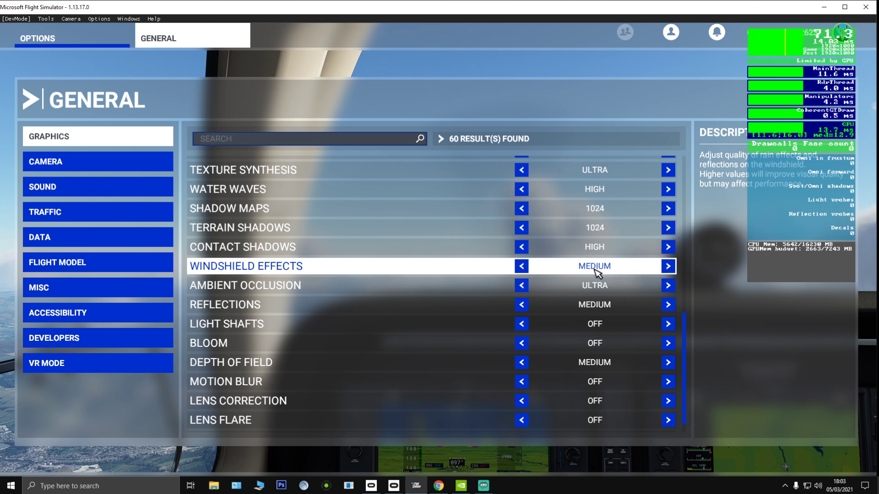
mouse_move(594, 285)
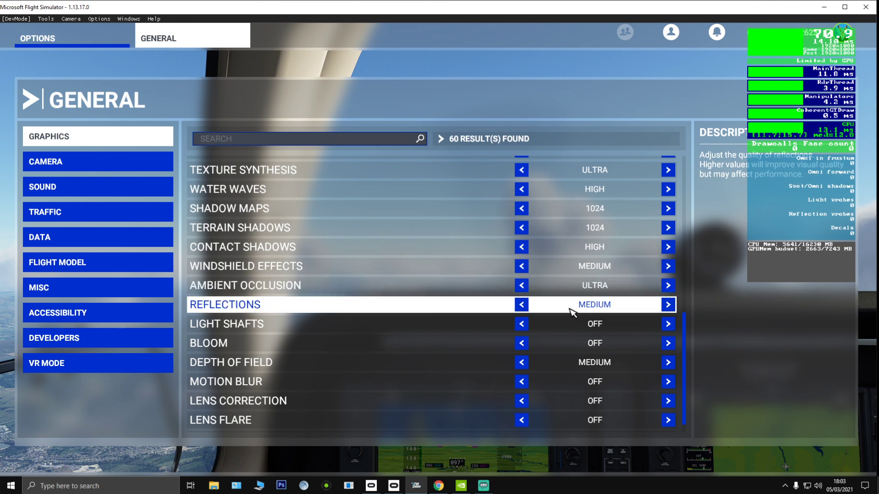
mouse_move(612, 307)
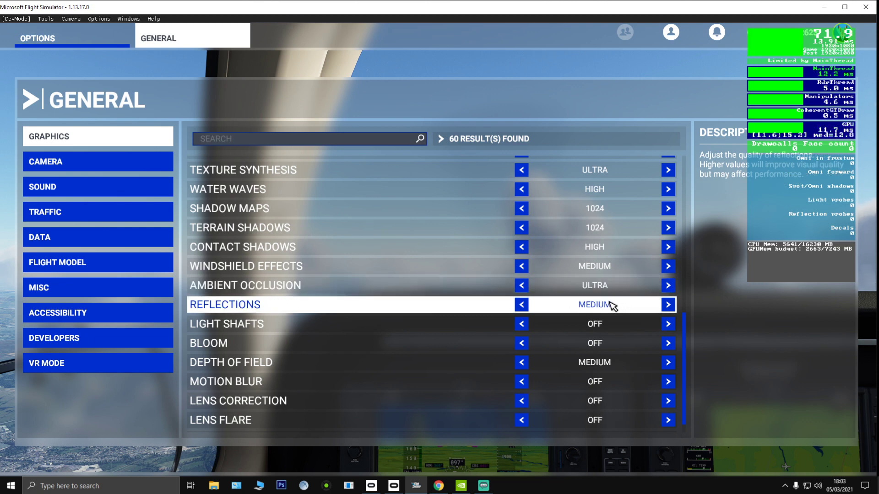
mouse_move(596, 307)
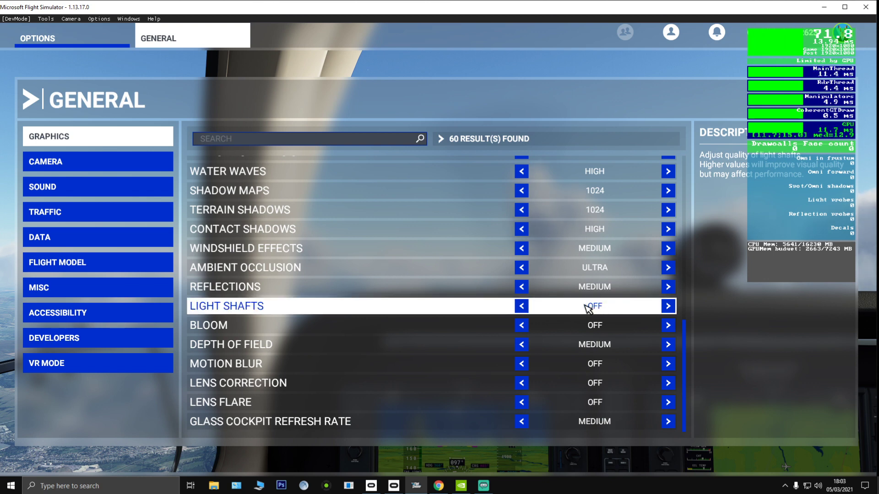
mouse_move(573, 311)
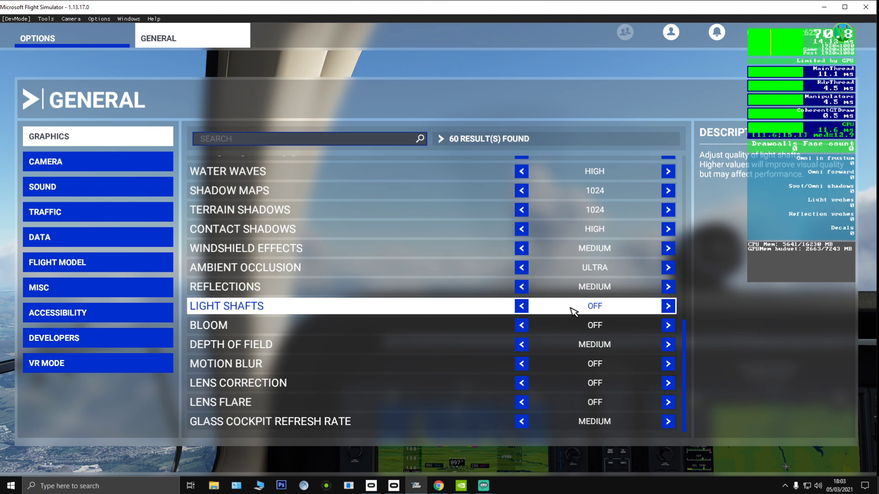
mouse_move(571, 332)
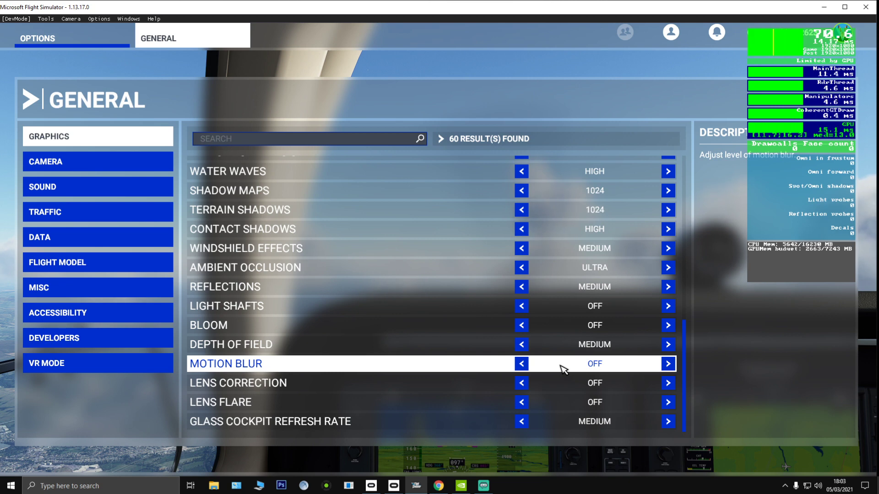
mouse_move(568, 406)
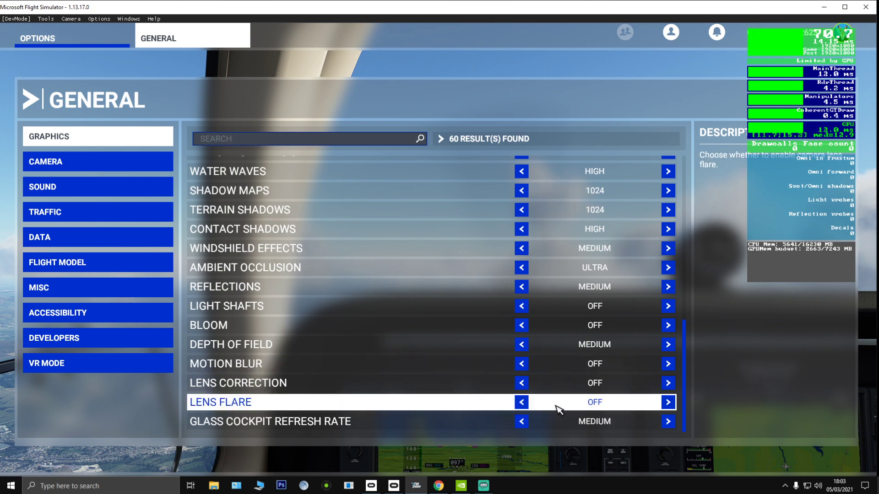
mouse_move(561, 426)
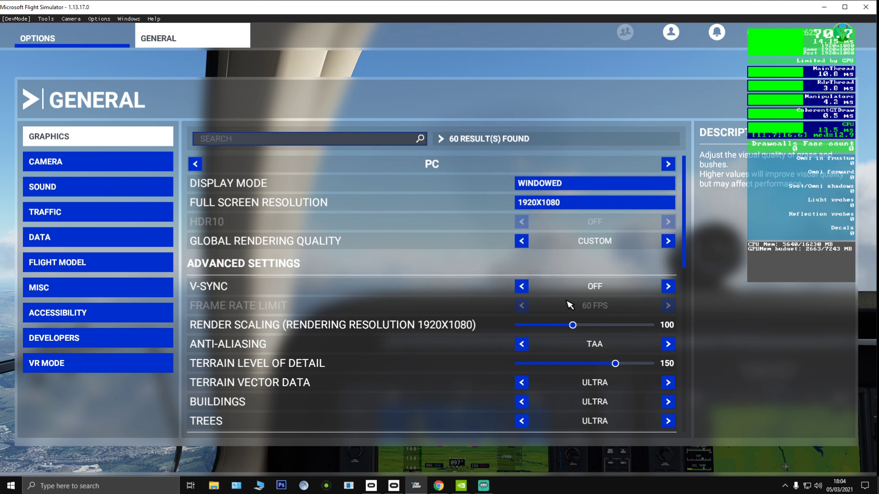
mouse_move(568, 302)
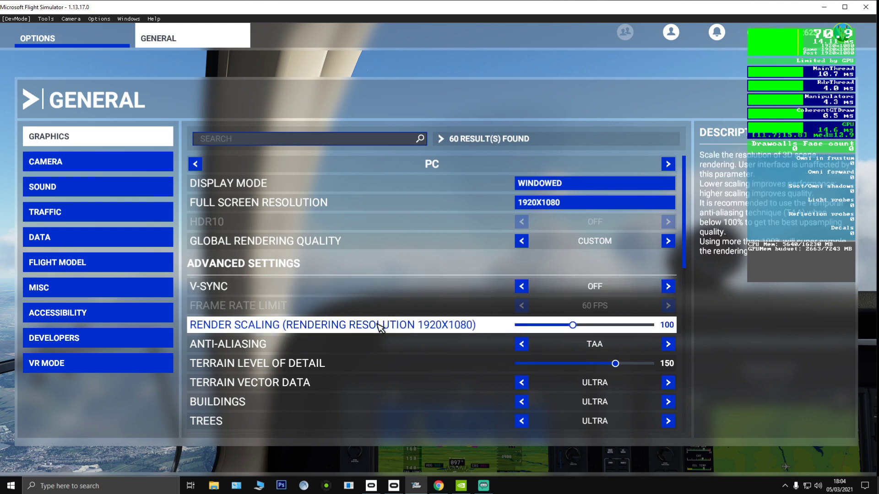
left_click(460, 486)
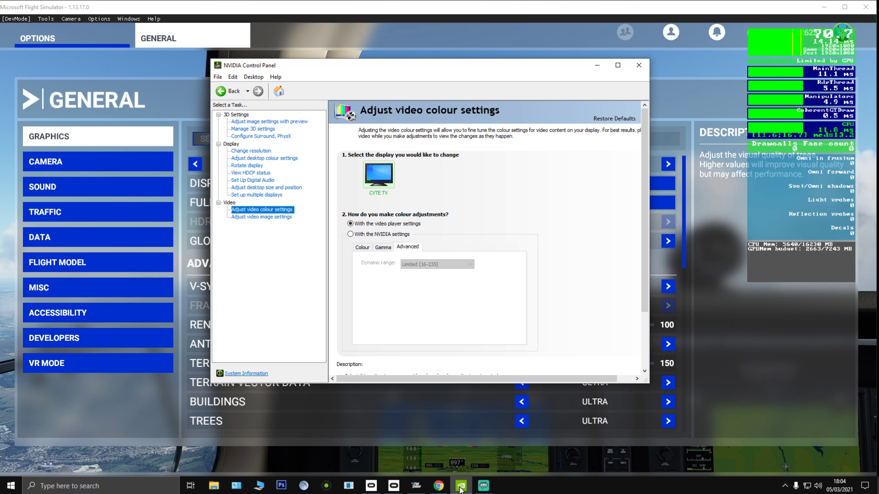
mouse_move(453, 190)
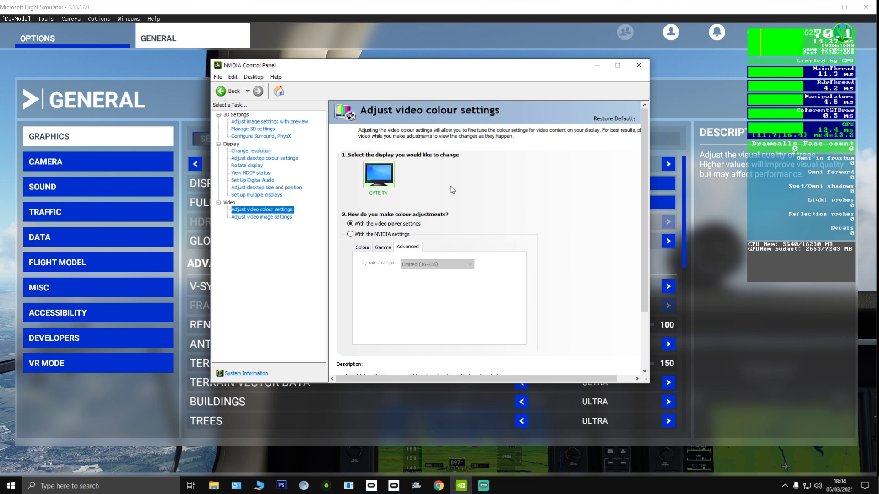
mouse_move(397, 300)
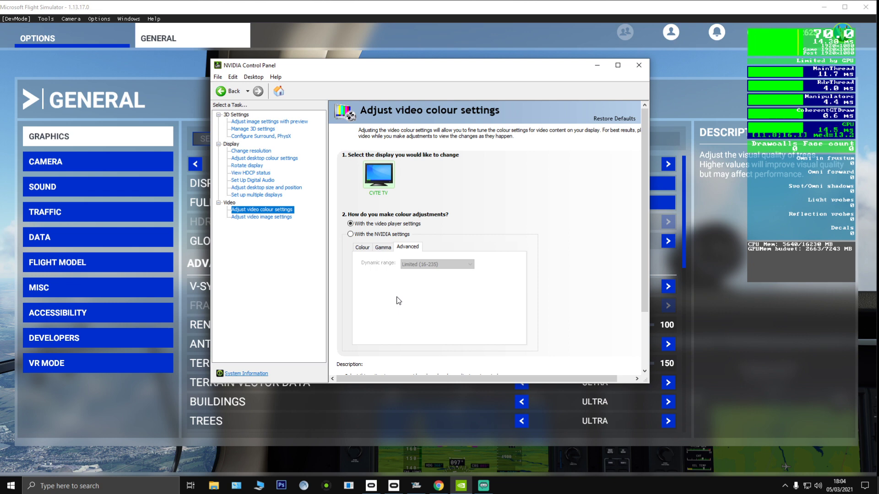
mouse_move(503, 296)
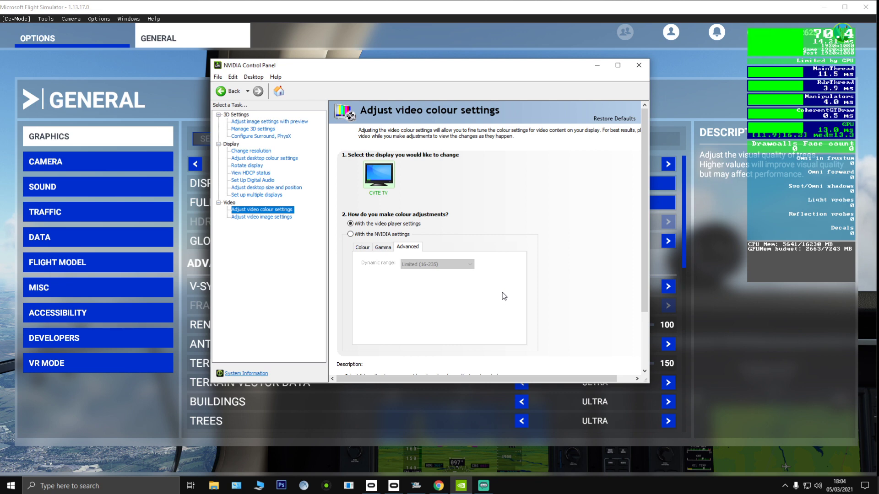
mouse_move(513, 267)
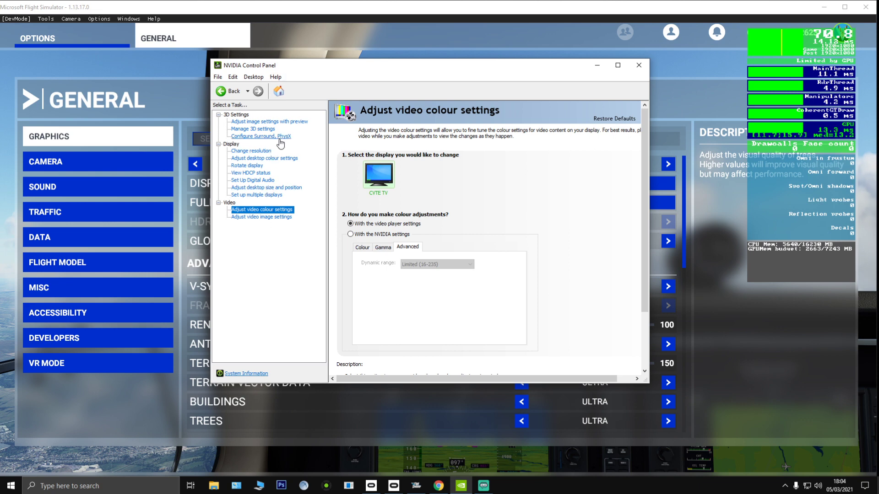
mouse_move(513, 200)
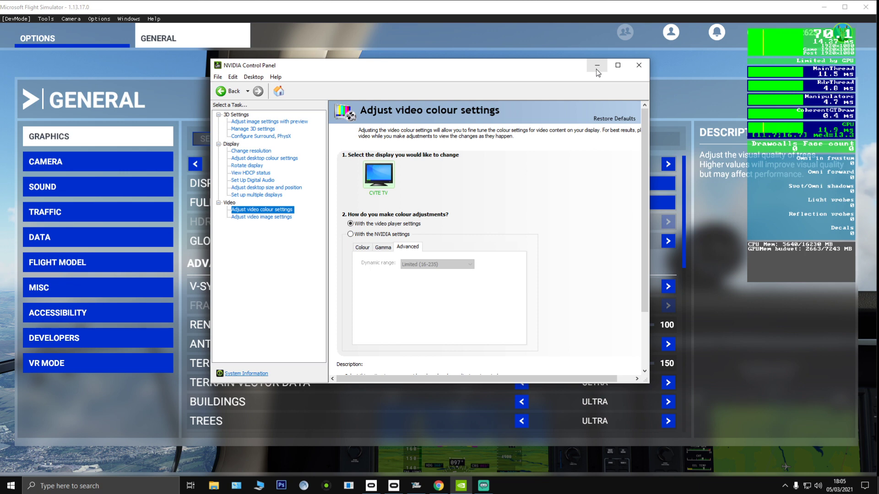
mouse_move(597, 66)
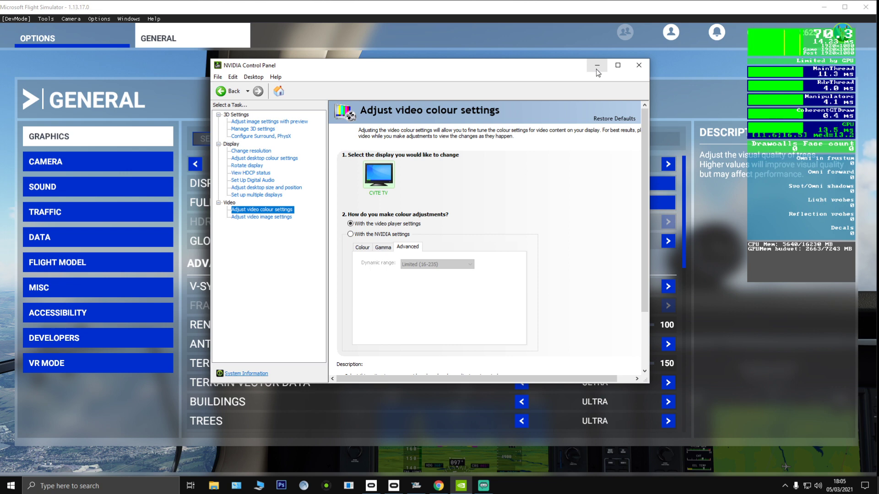
Show NVIDIA Control Panel's video colour settings page over the simulator, still on the video player setting.
left_click(596, 65)
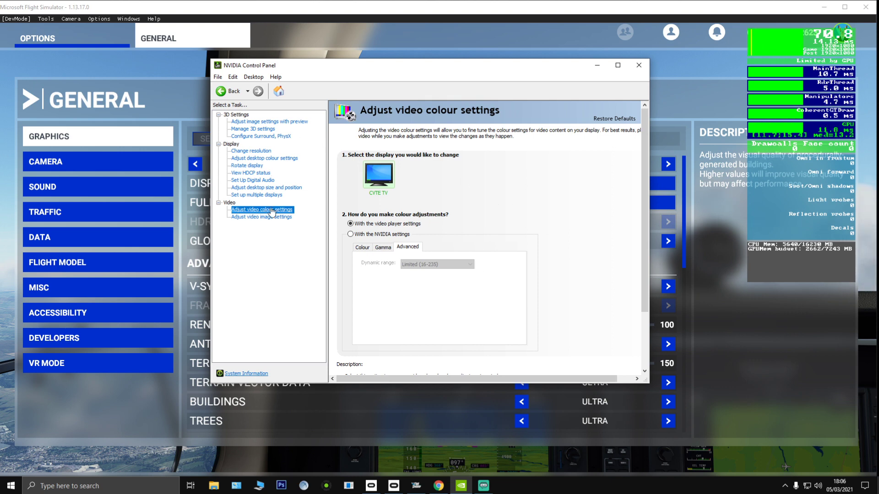
mouse_move(308, 210)
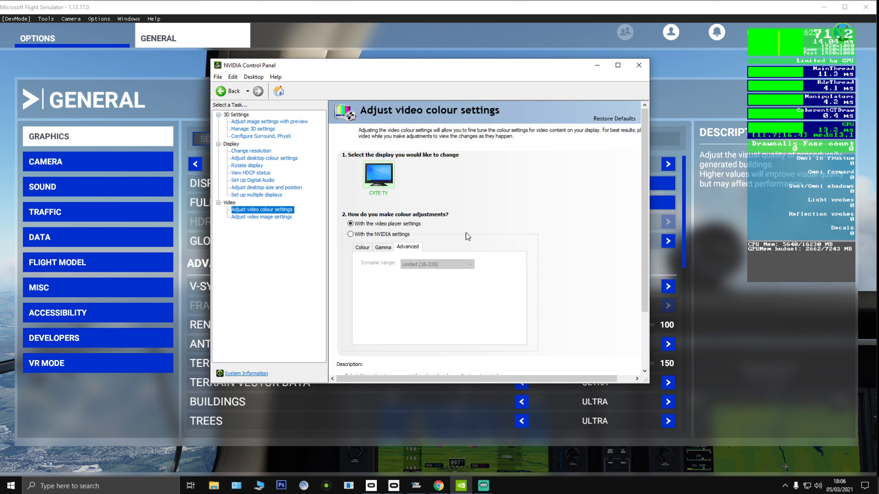
mouse_move(535, 261)
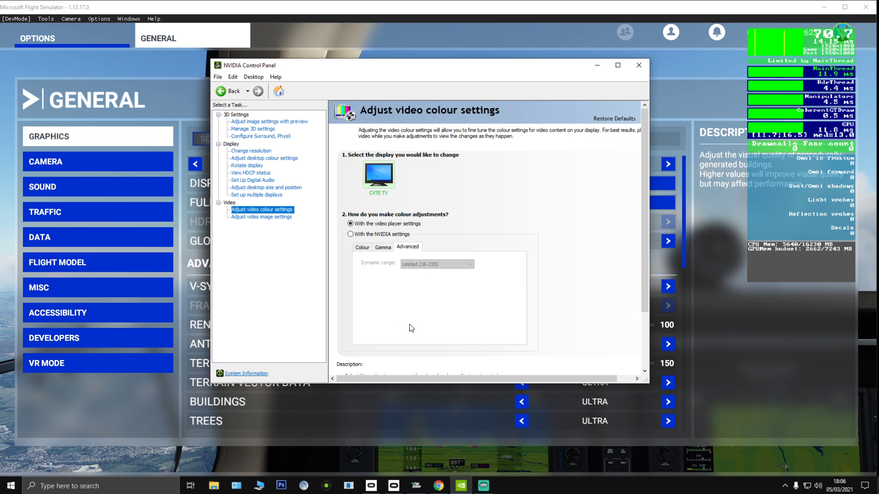
mouse_move(596, 85)
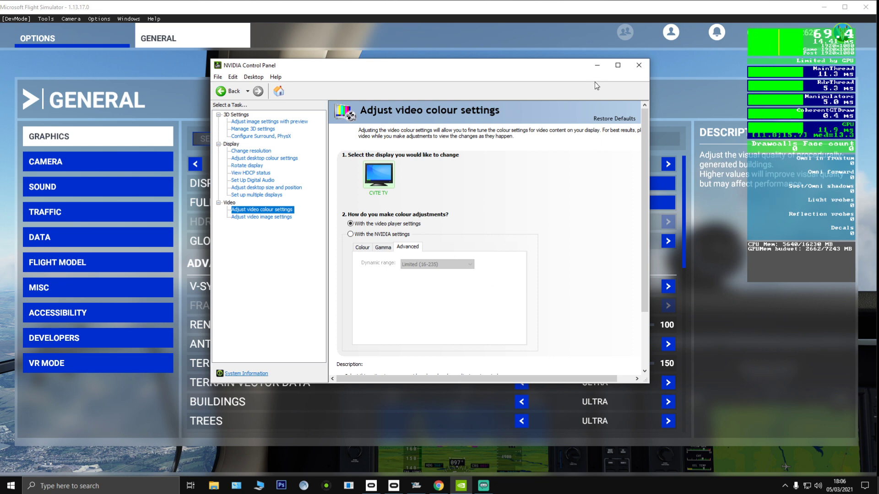
Minimise NVIDIA Control Panel so Flight Simulator's General graphics options are visible again.
left_click(638, 65)
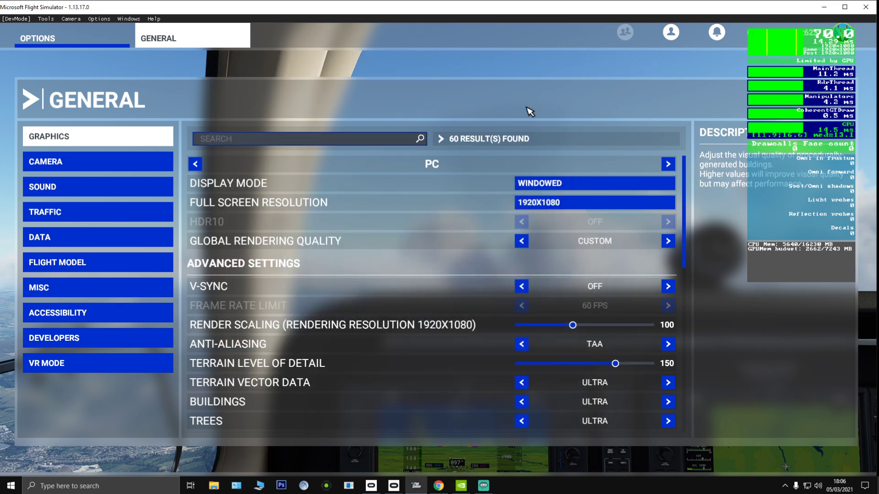
mouse_move(485, 326)
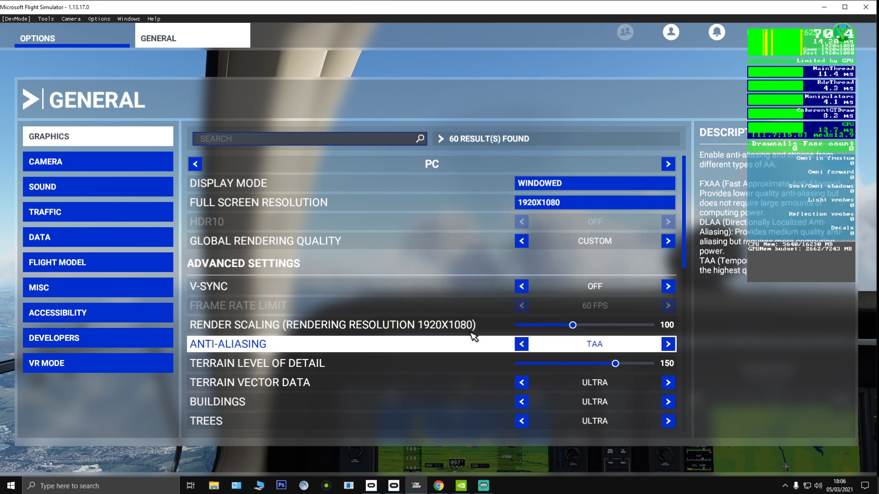
mouse_move(451, 324)
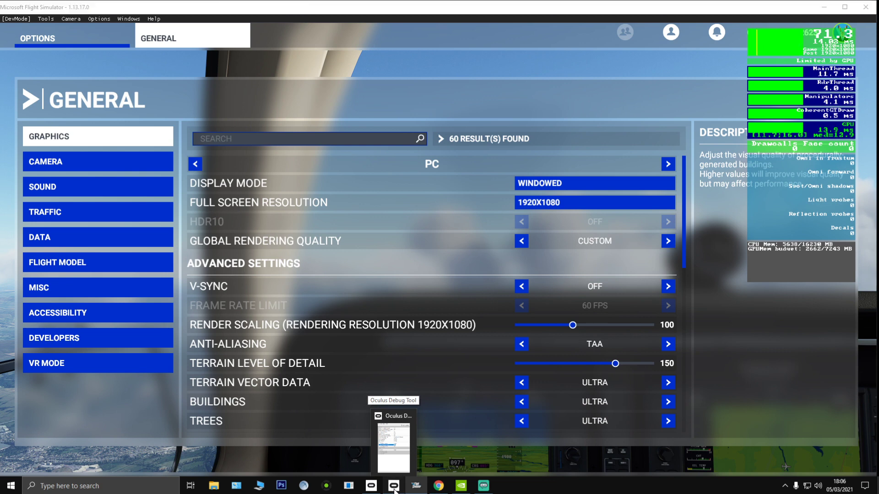
Show the Oculus Debug Tool with pixel density 1.5, forced 45fps ASW and 350 Mbps encode bitrate.
left_click(393, 443)
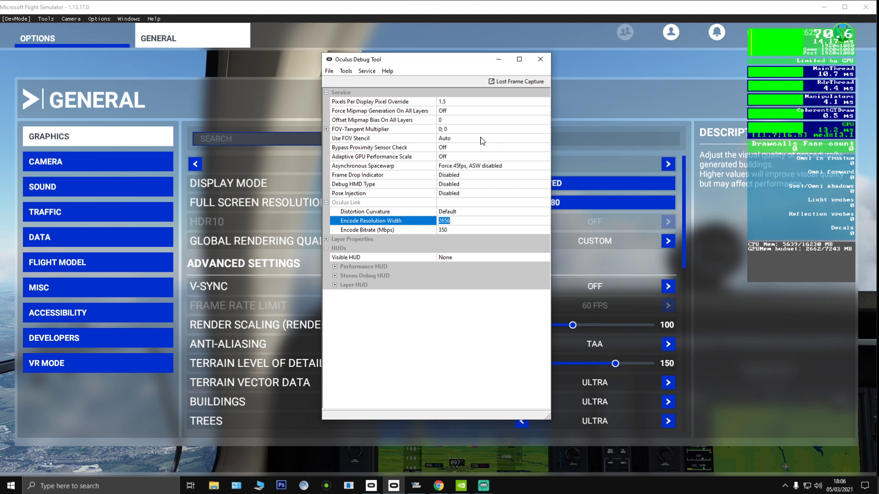
mouse_move(338, 104)
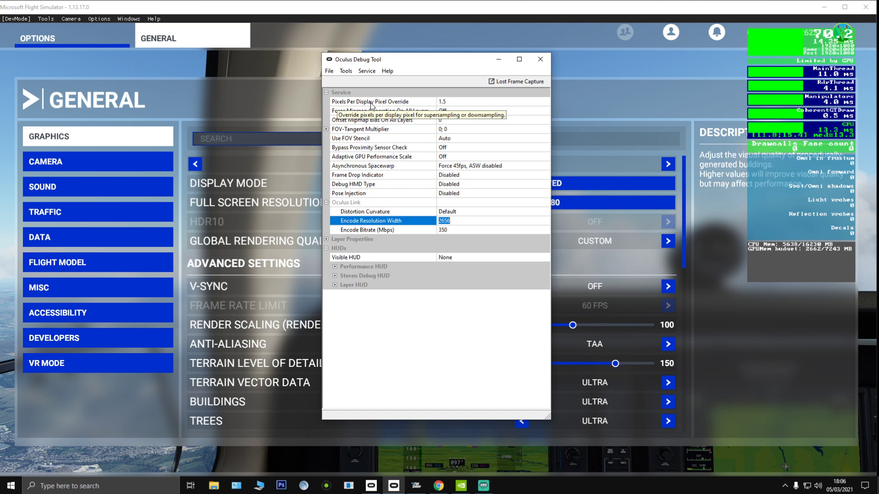
mouse_move(474, 111)
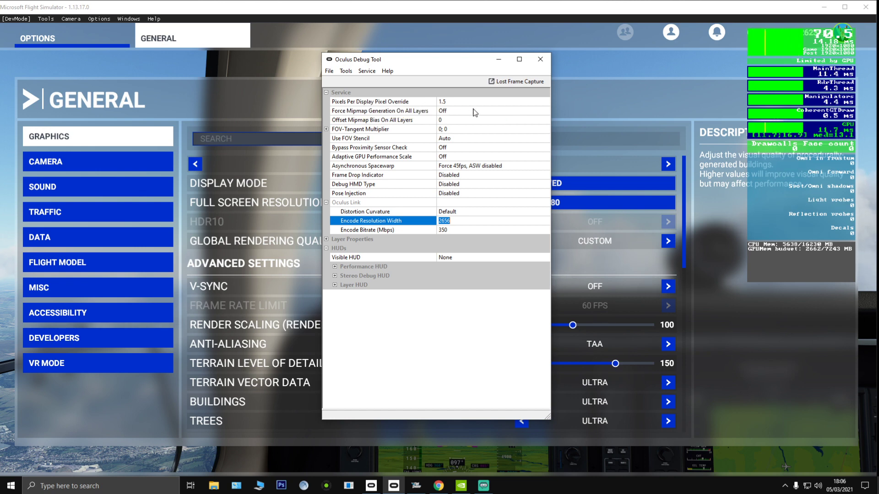
mouse_move(448, 104)
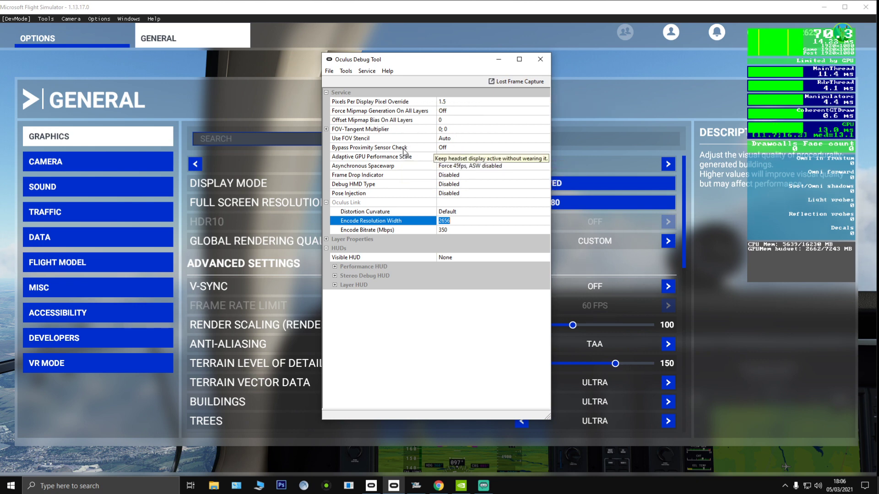
mouse_move(369, 162)
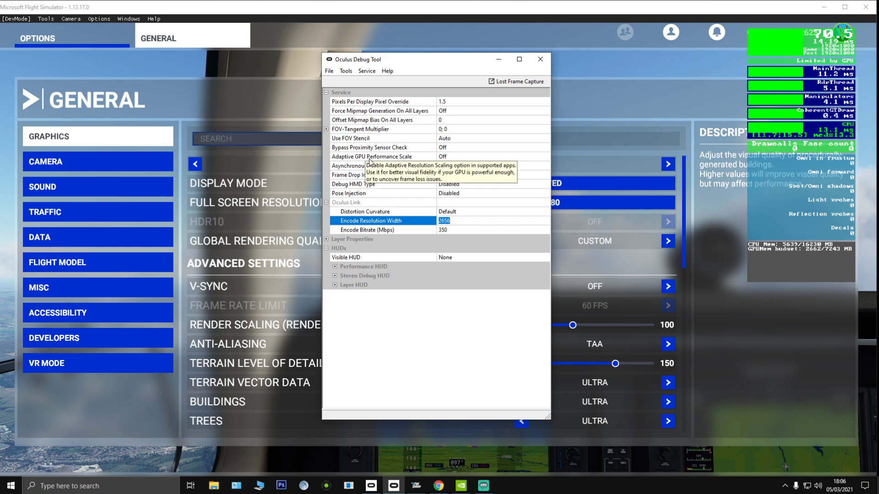
mouse_move(434, 161)
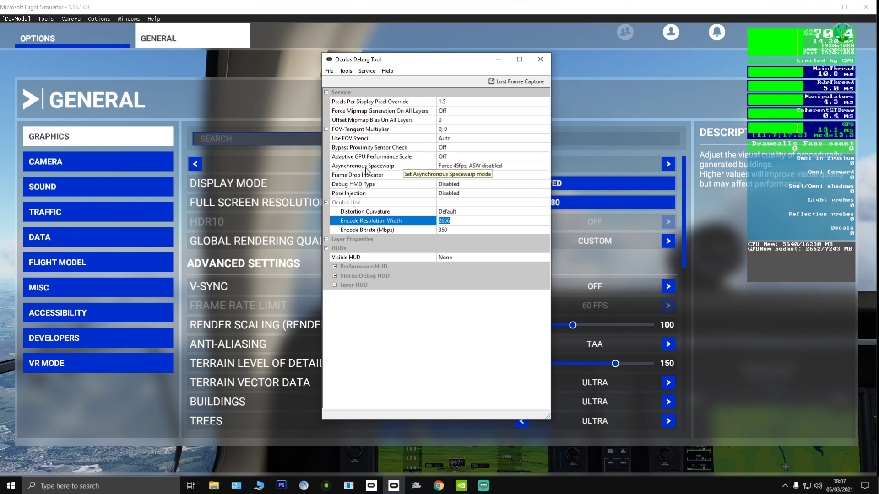
mouse_move(489, 169)
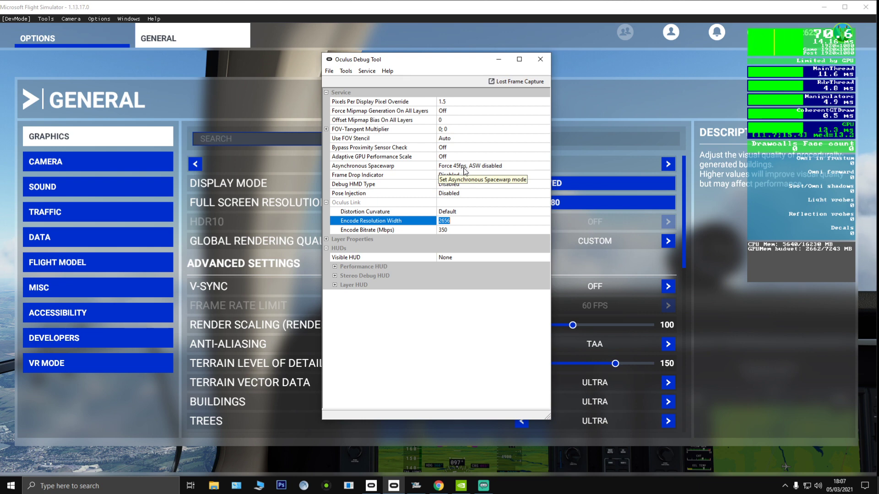
mouse_move(493, 170)
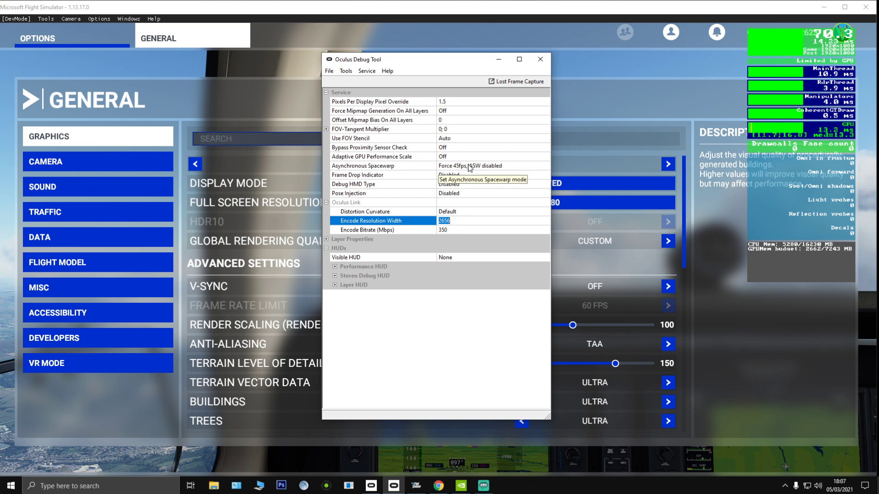
mouse_move(449, 104)
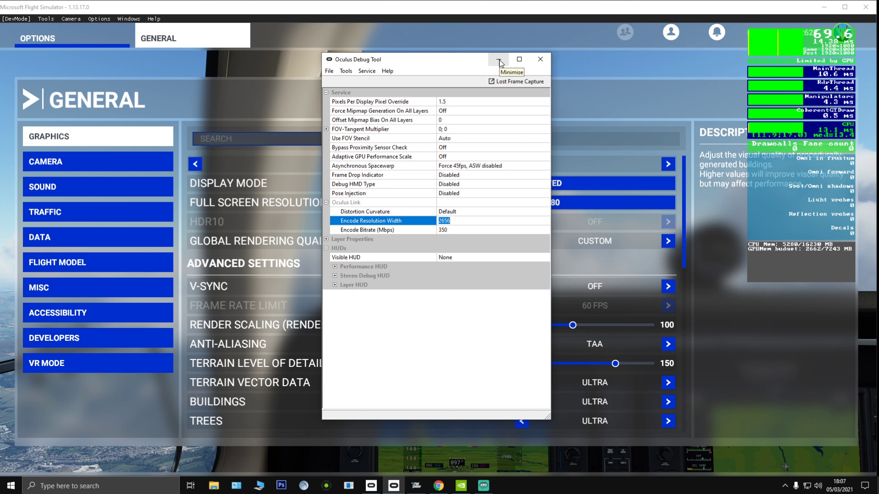
Hide the Oculus Debug Tool and switch Flight Simulator's graphics options from PC to VR.
left_click(498, 59)
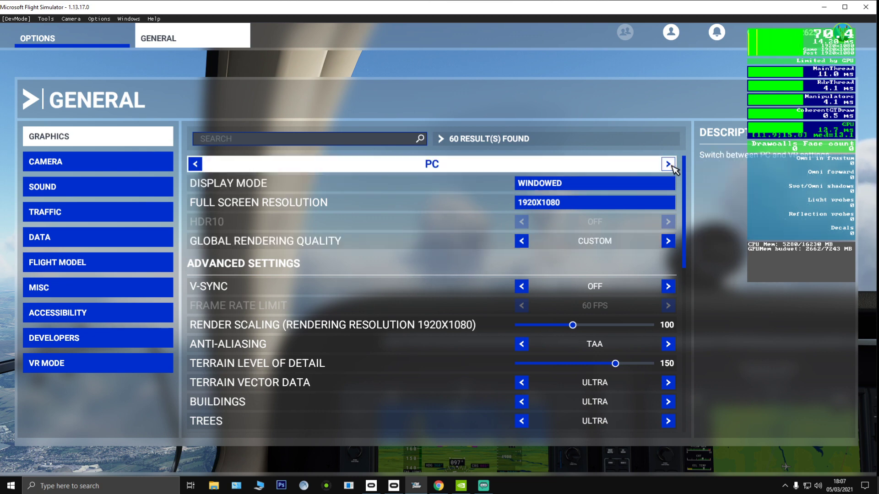
left_click(668, 164)
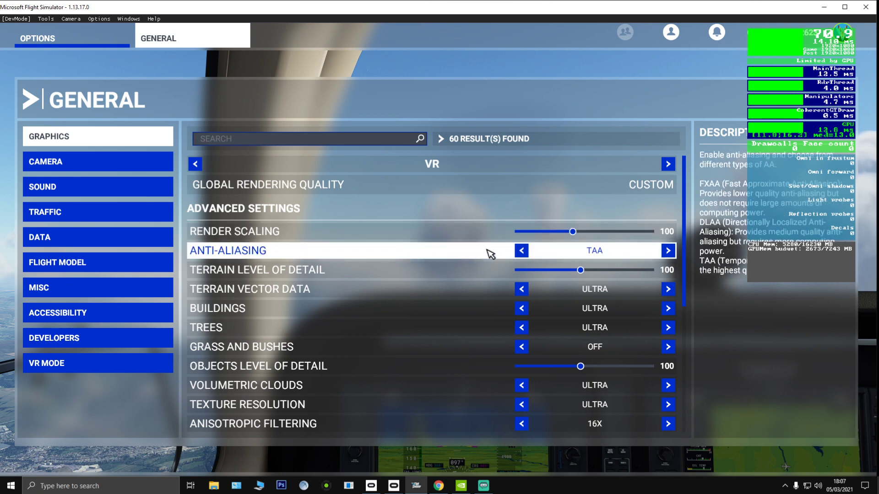
mouse_move(431, 272)
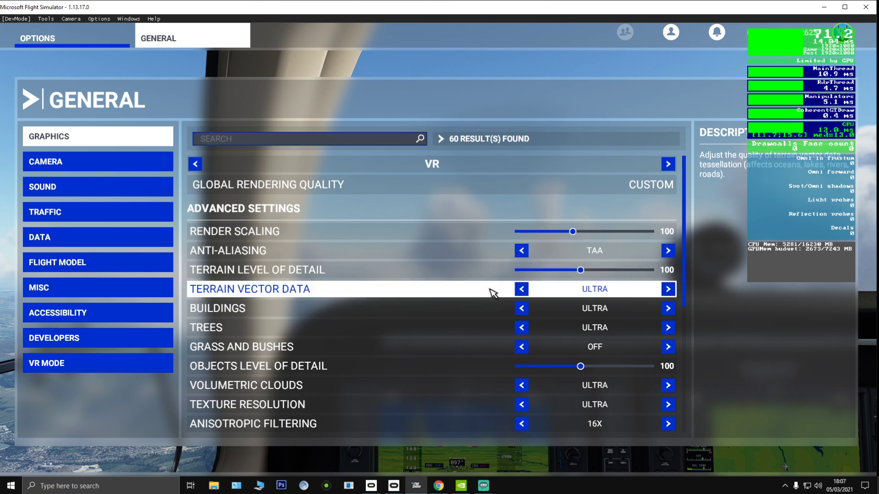
mouse_move(492, 303)
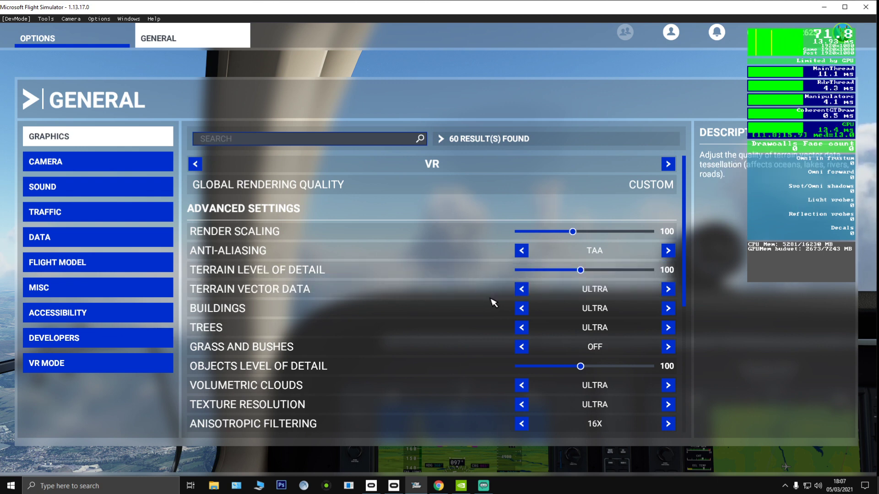
mouse_move(491, 338)
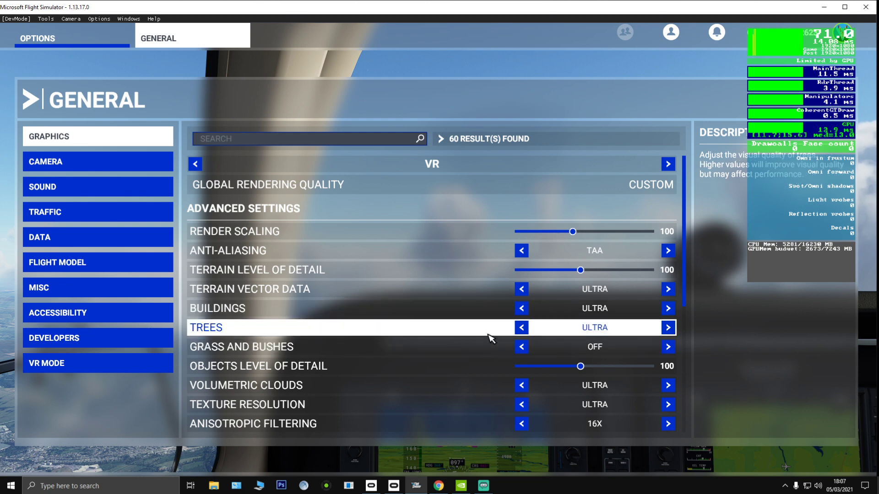
scroll("down", 3)
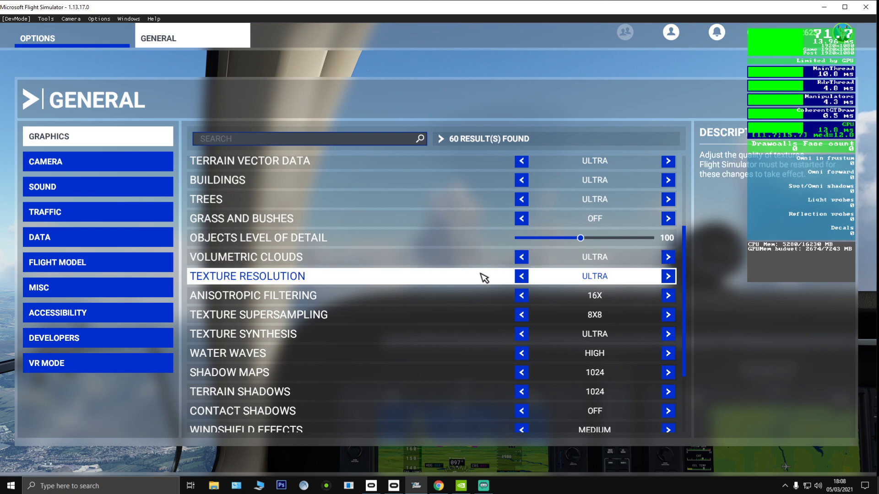
mouse_move(549, 271)
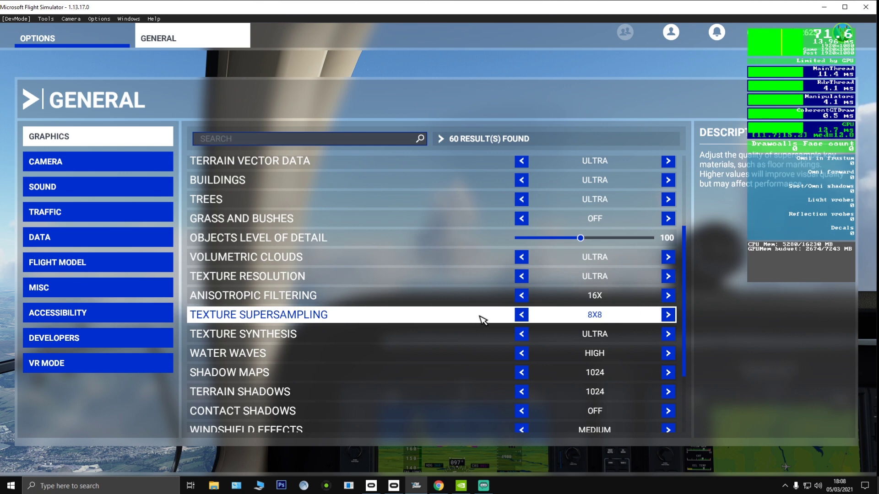
mouse_move(489, 335)
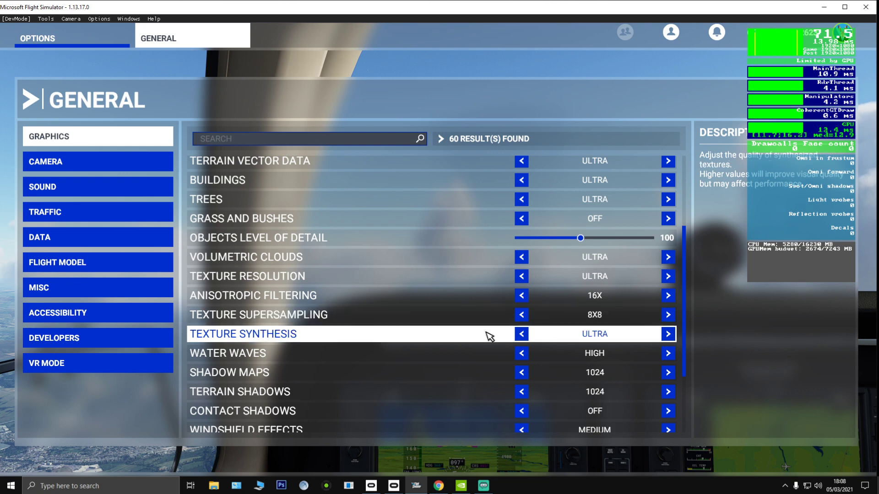
mouse_move(485, 362)
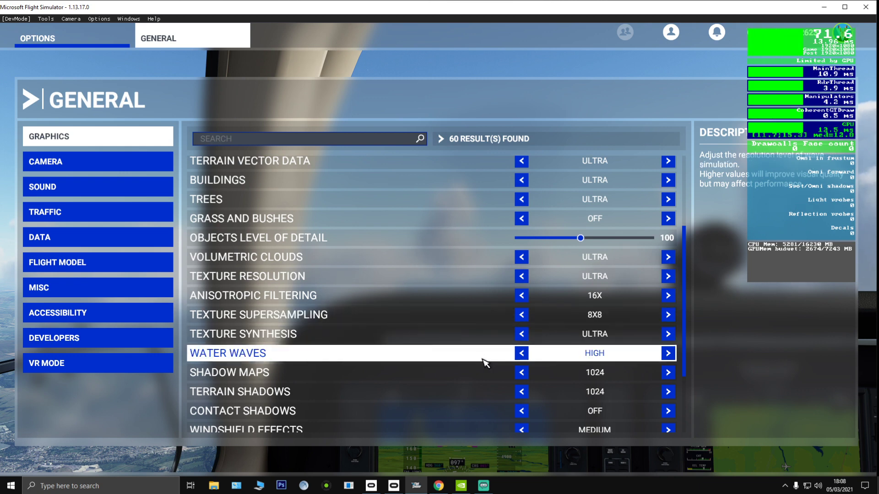
mouse_move(489, 390)
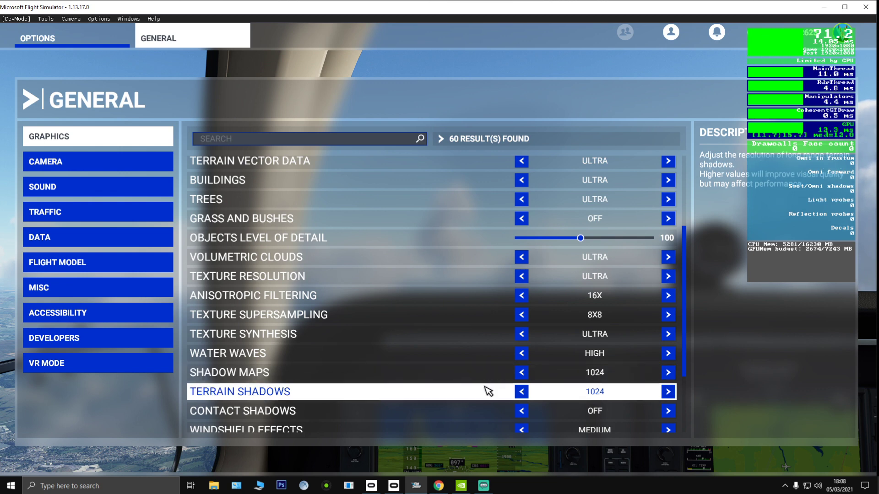
Switch Bloom to OFF at the bottom of the VR graphics list.
scroll("down", 3)
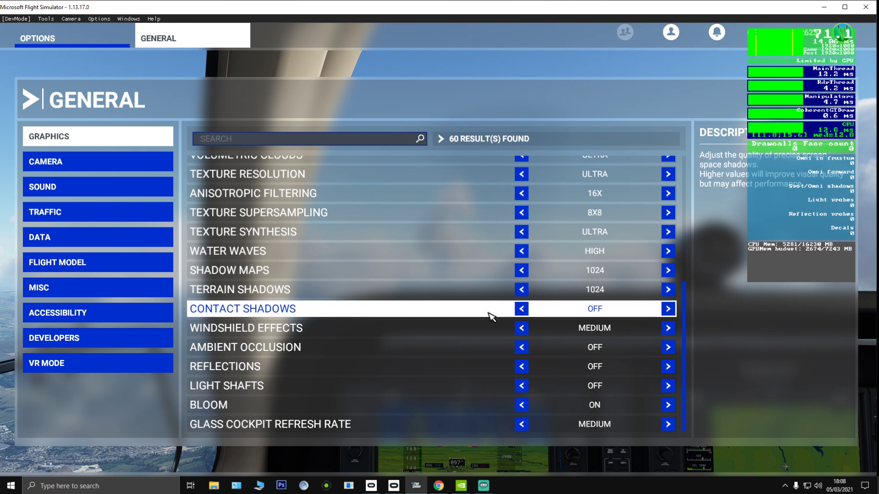
mouse_move(494, 328)
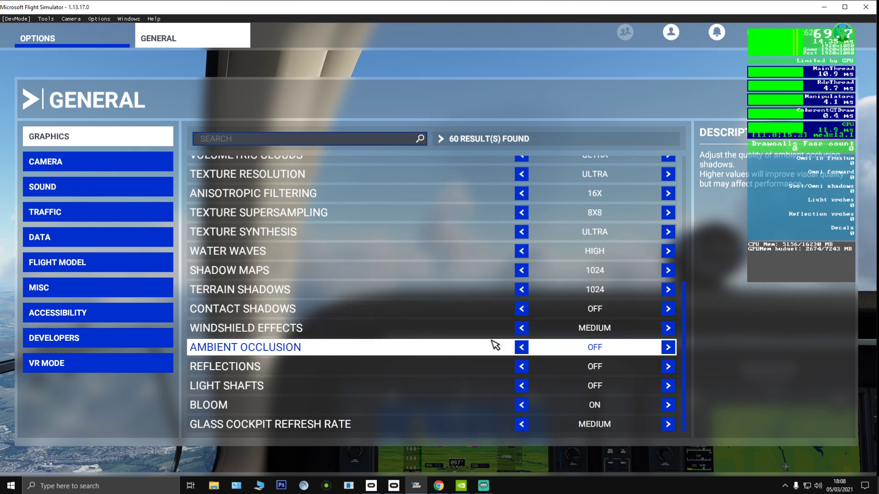
mouse_move(476, 370)
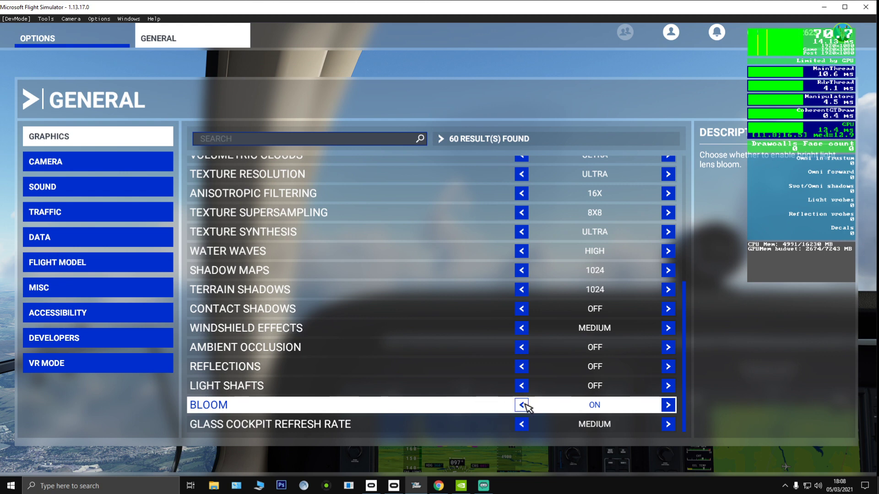
left_click(521, 404)
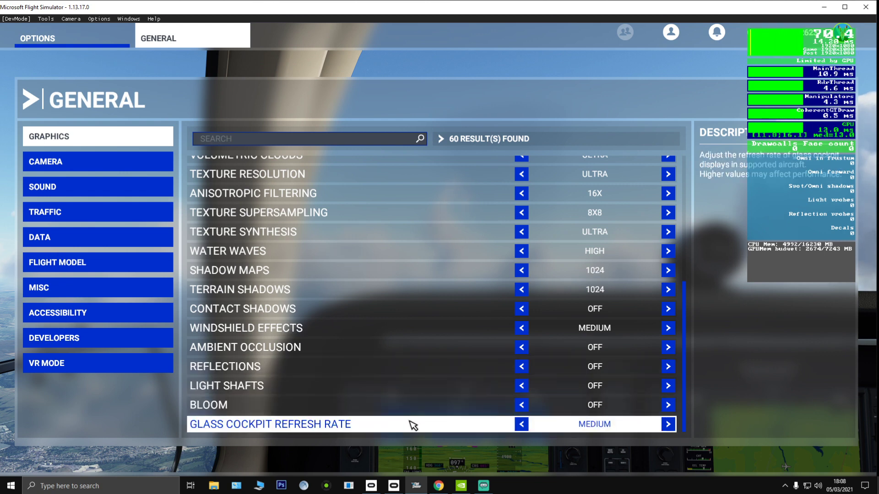
mouse_move(438, 322)
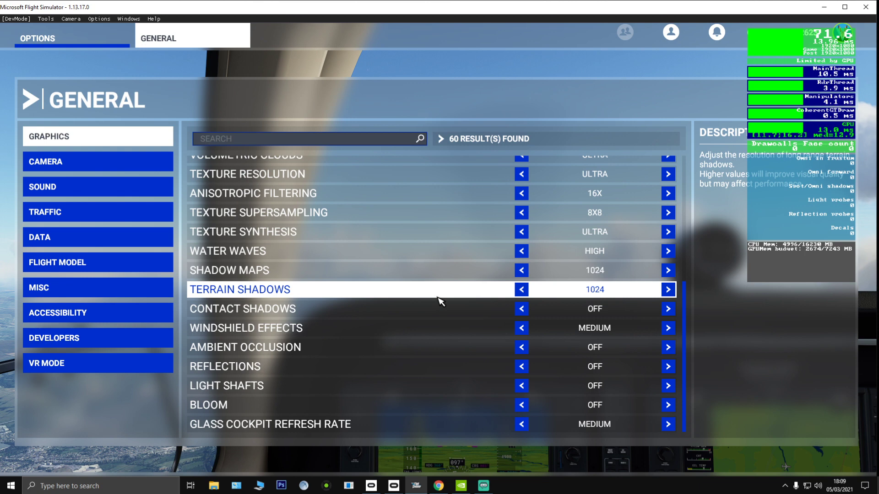
mouse_move(385, 239)
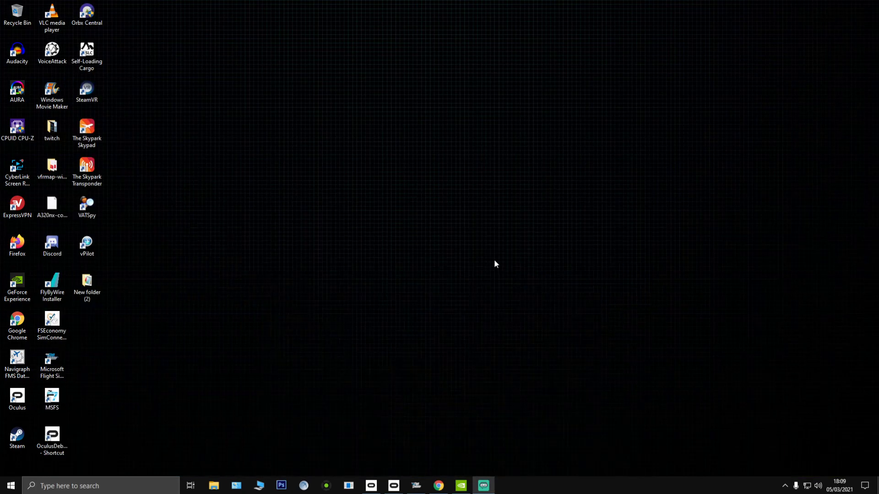
mouse_move(454, 439)
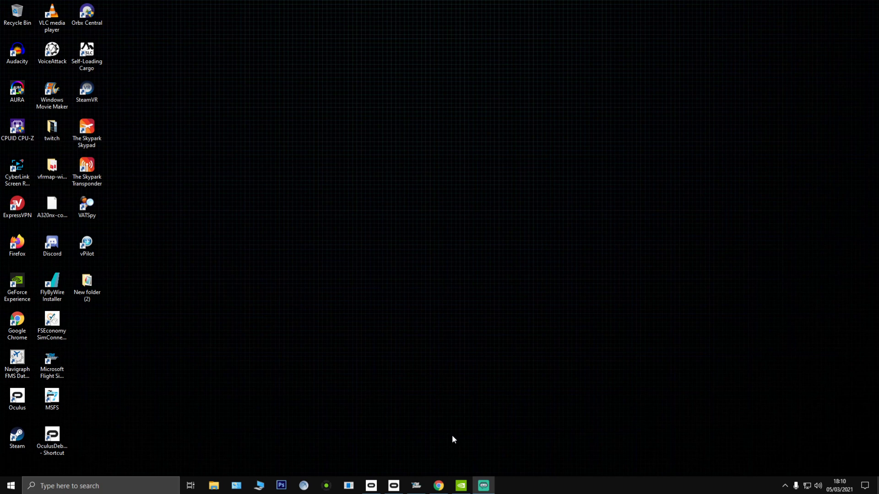
mouse_move(420, 355)
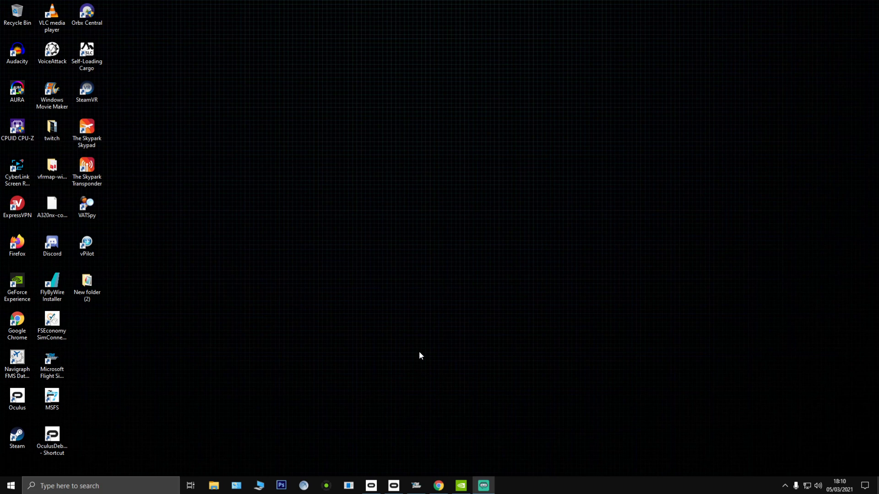
mouse_move(421, 323)
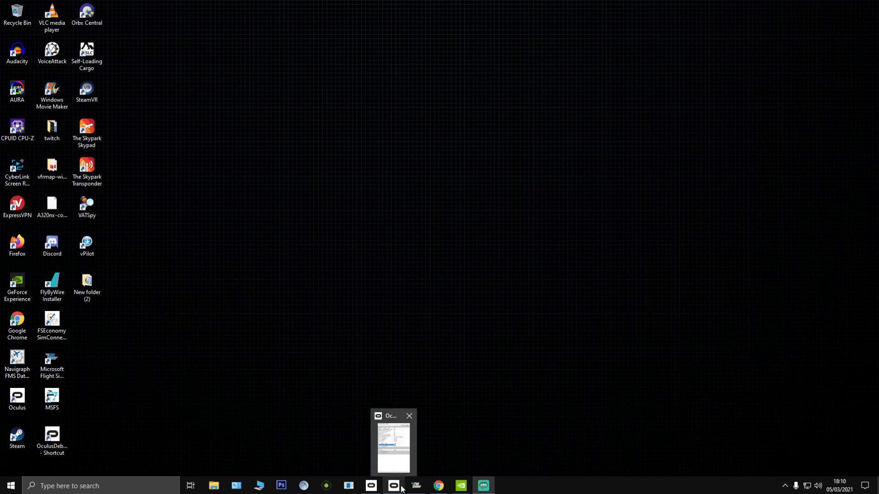
left_click(392, 485)
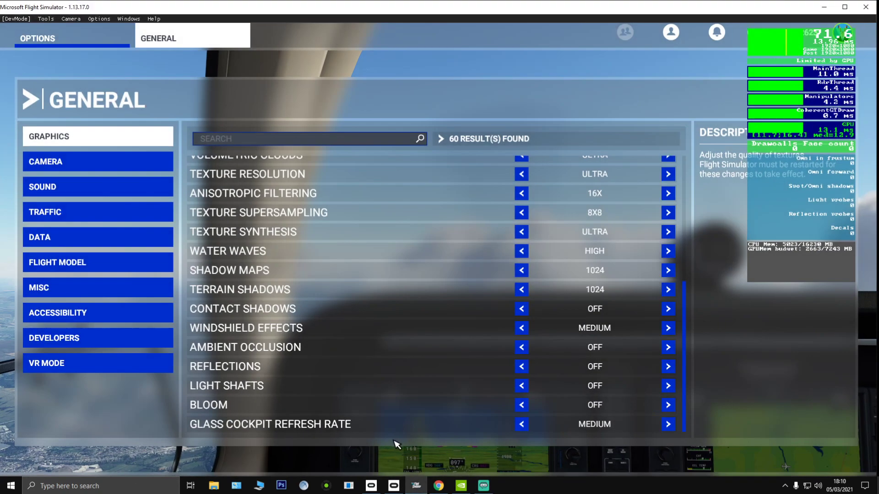
mouse_move(482, 366)
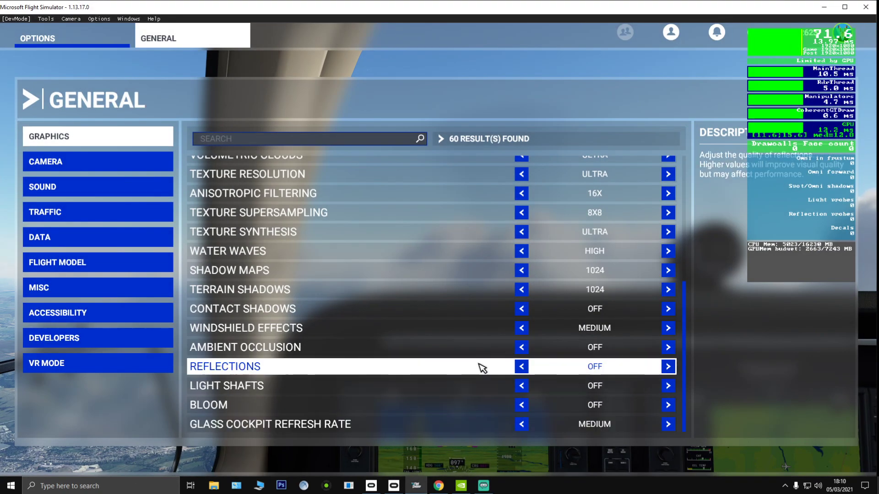